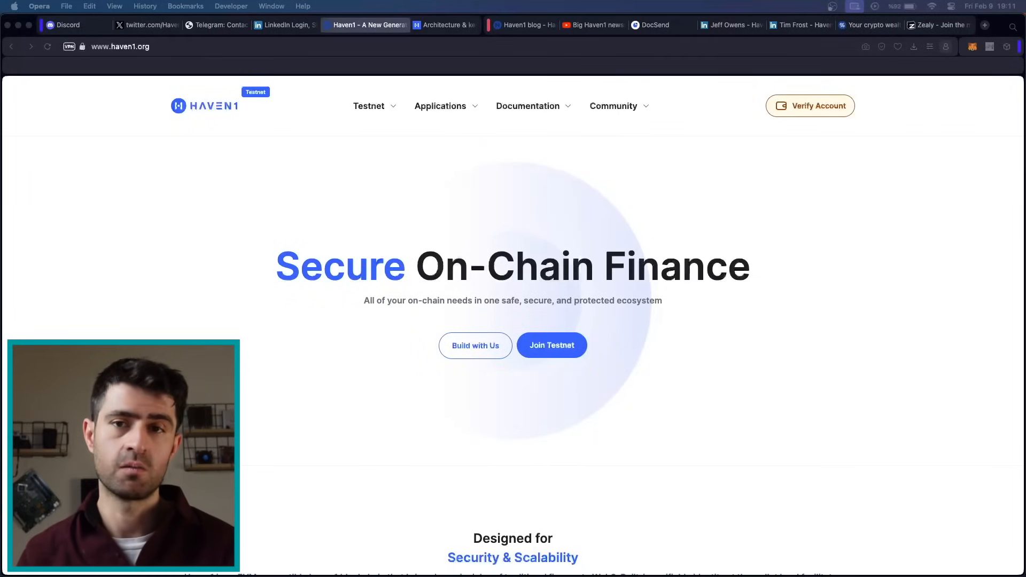
Step: Scroll down through the current page before switching to Haven1's X profile
scroll(down, 3)
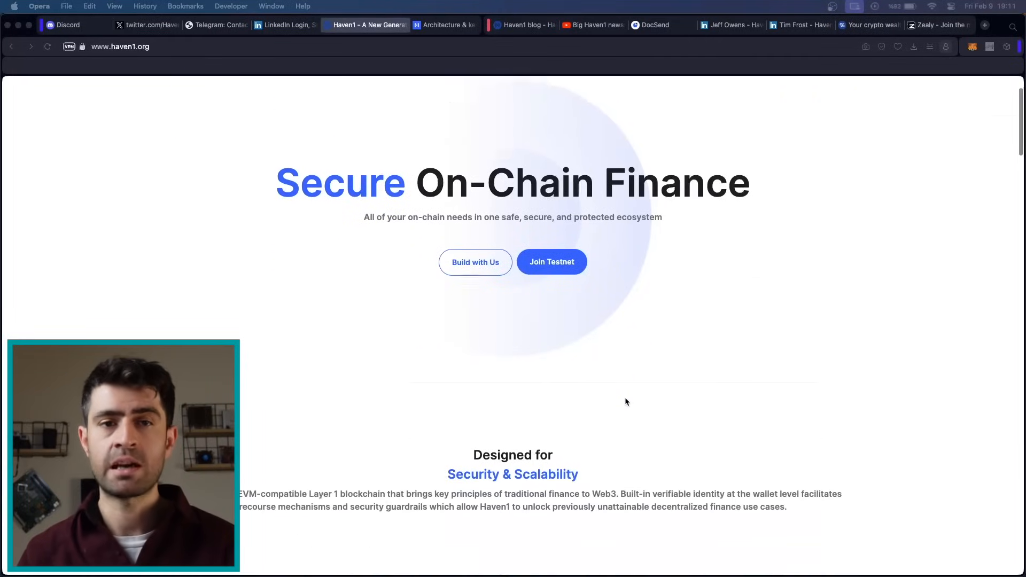
scroll(down, 3)
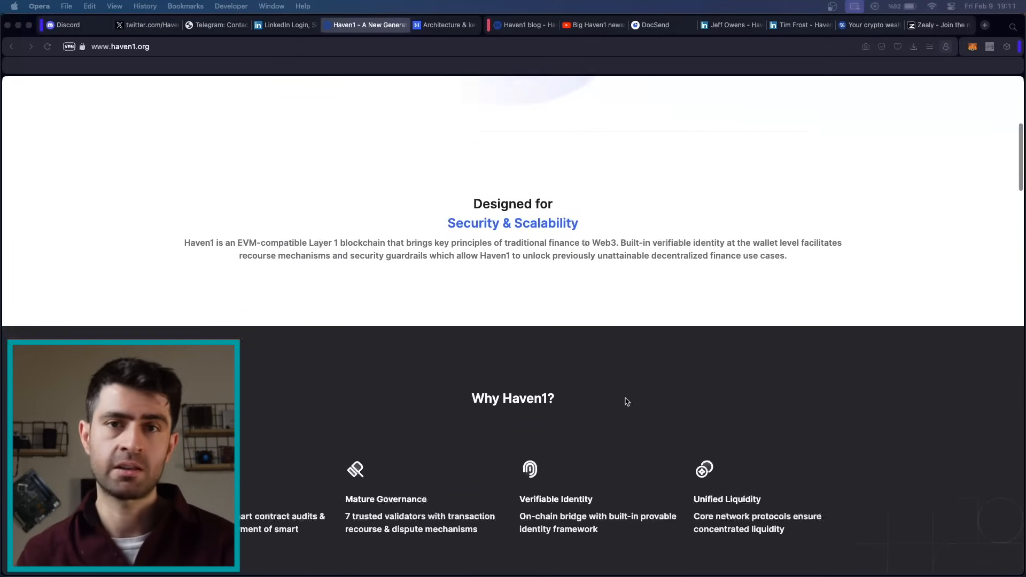
scroll(down, 3)
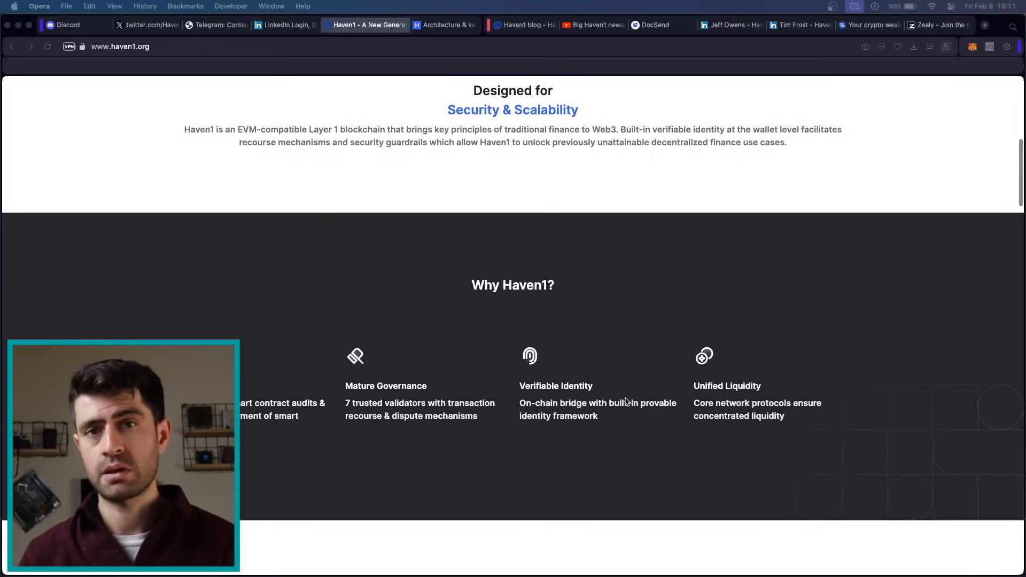
scroll(down, 3)
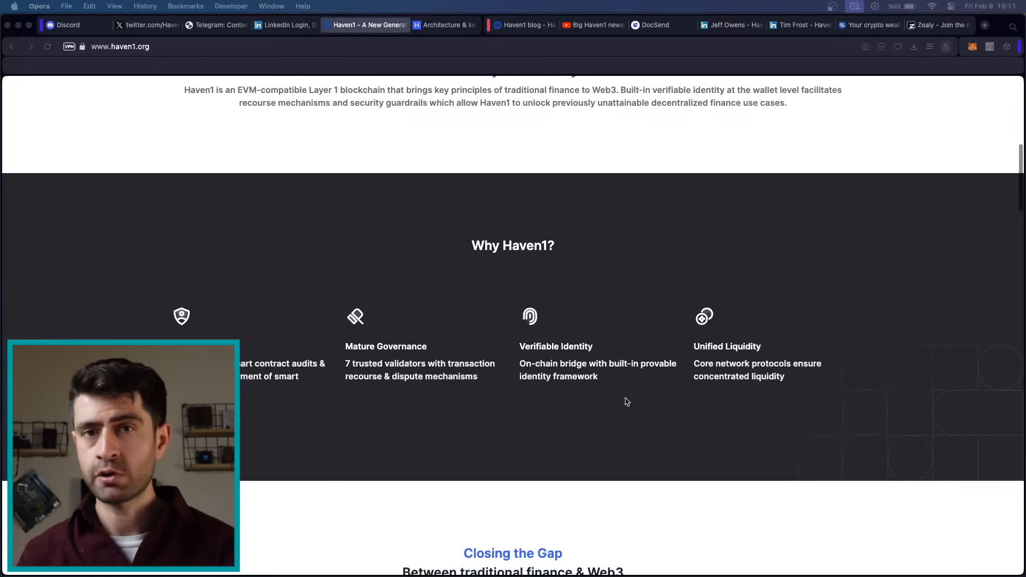
scroll(down, 3)
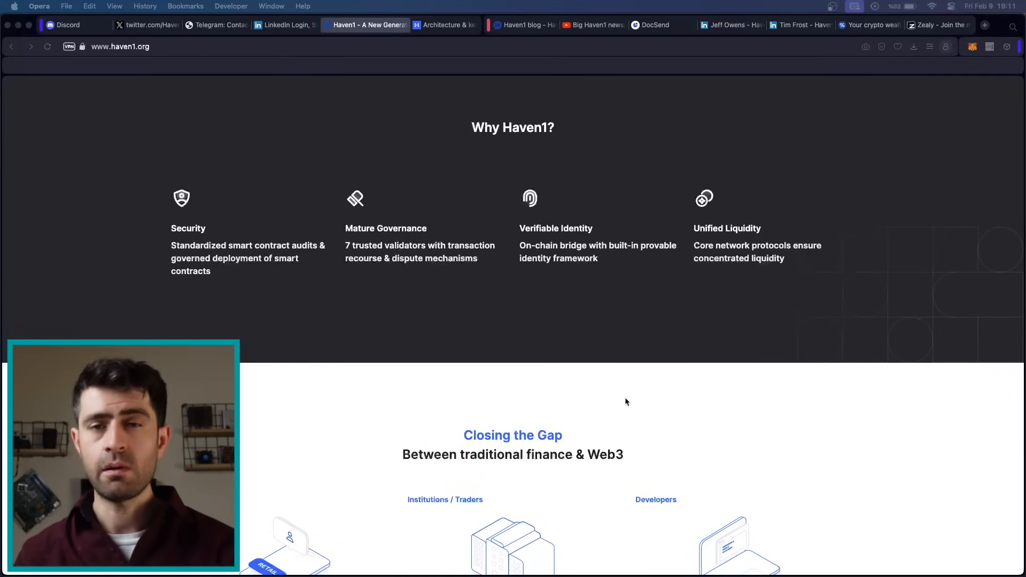
scroll(down, 3)
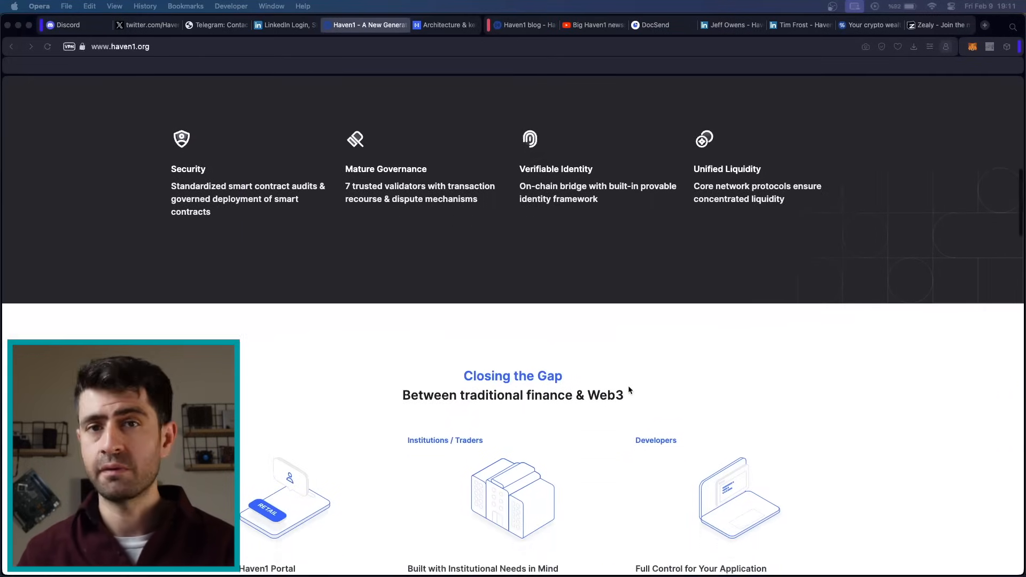
scroll(down, 3)
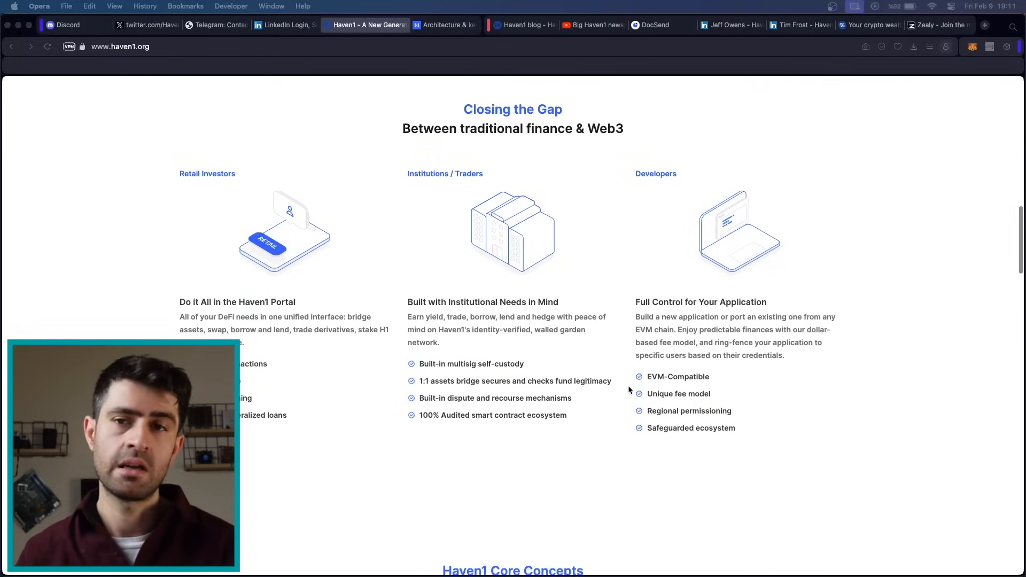
scroll(down, 3)
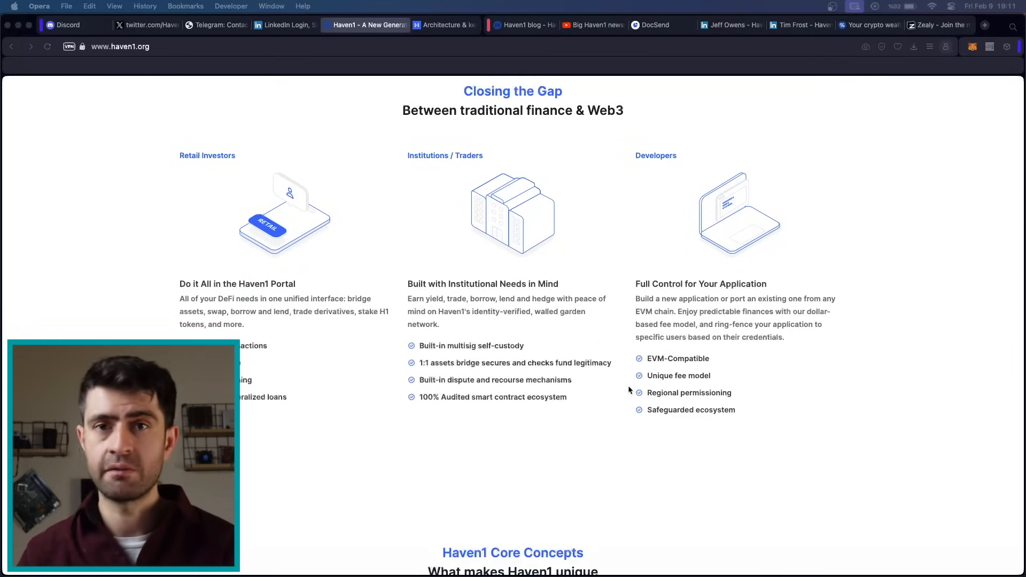
scroll(down, 3)
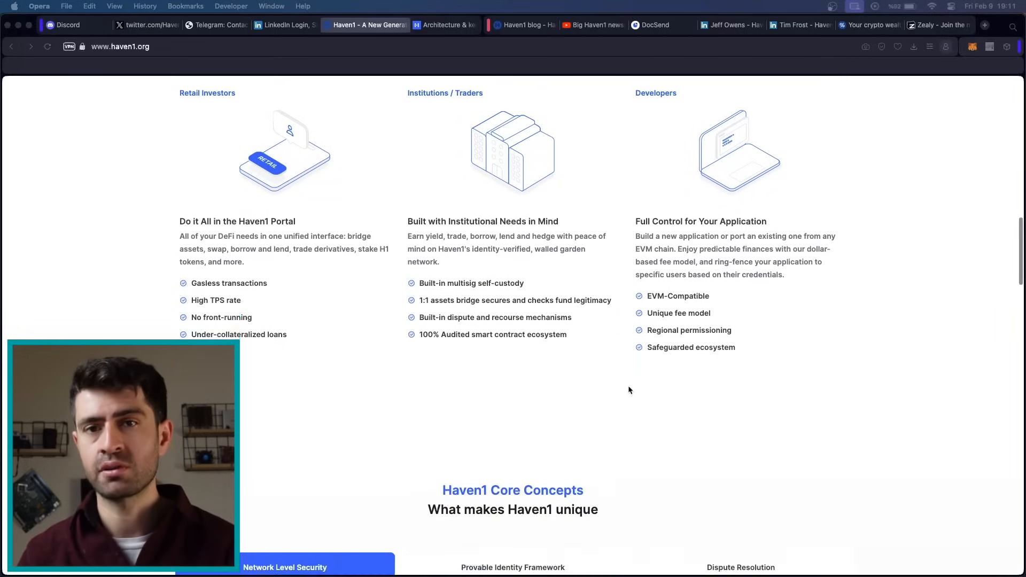
scroll(down, 3)
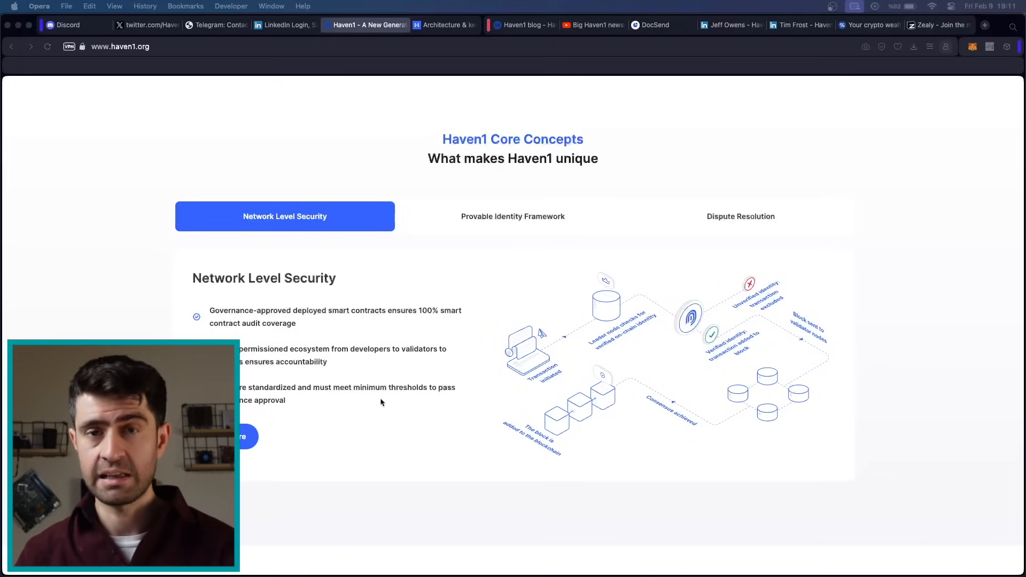
mouse_move(342, 273)
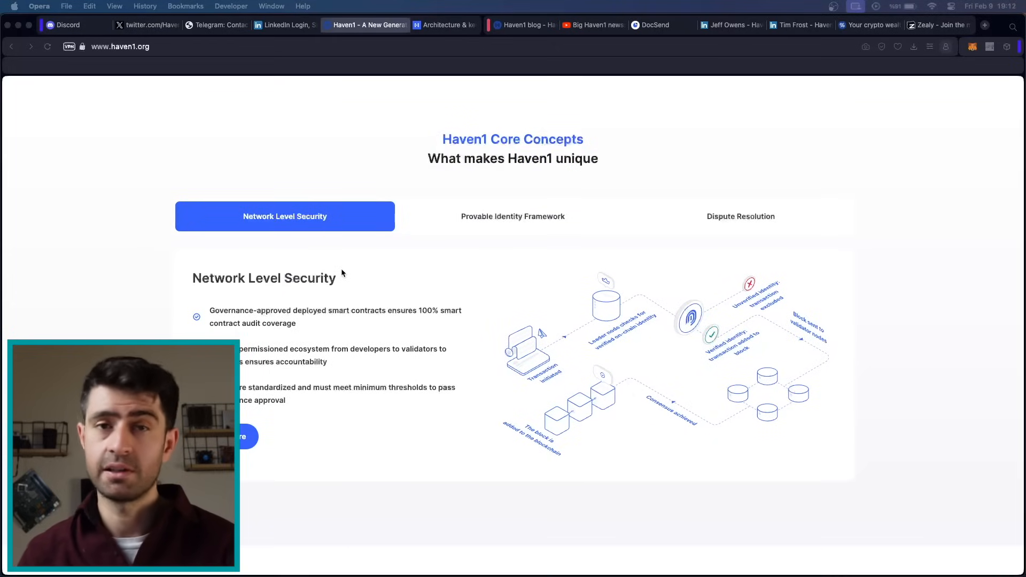
mouse_move(387, 168)
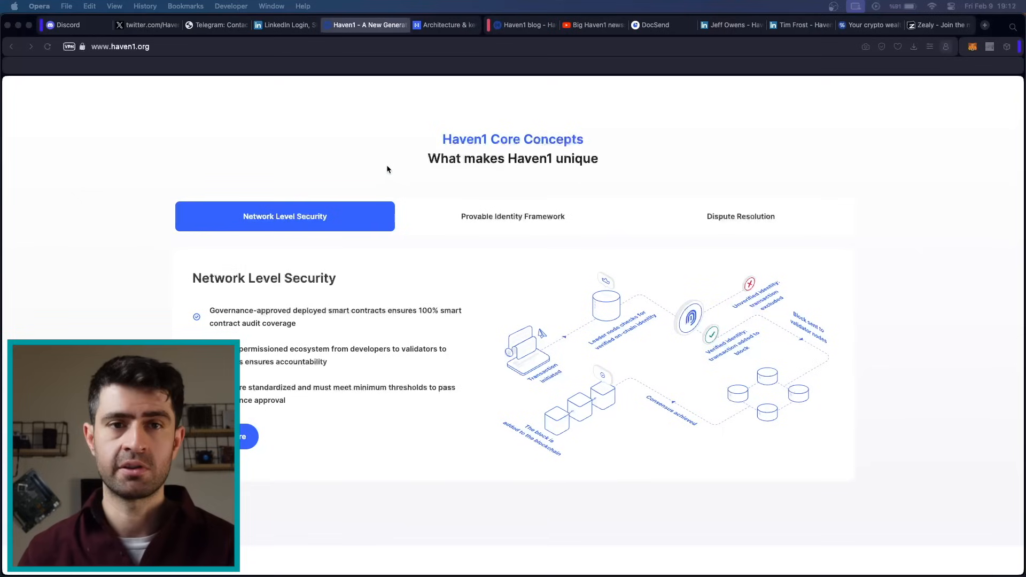
scroll(down, 3)
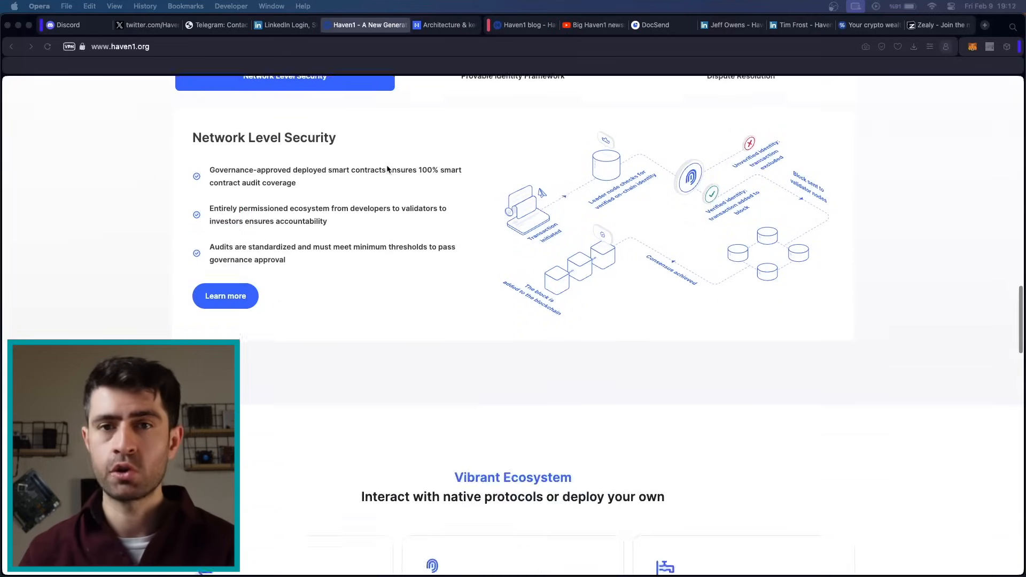
scroll(down, 3)
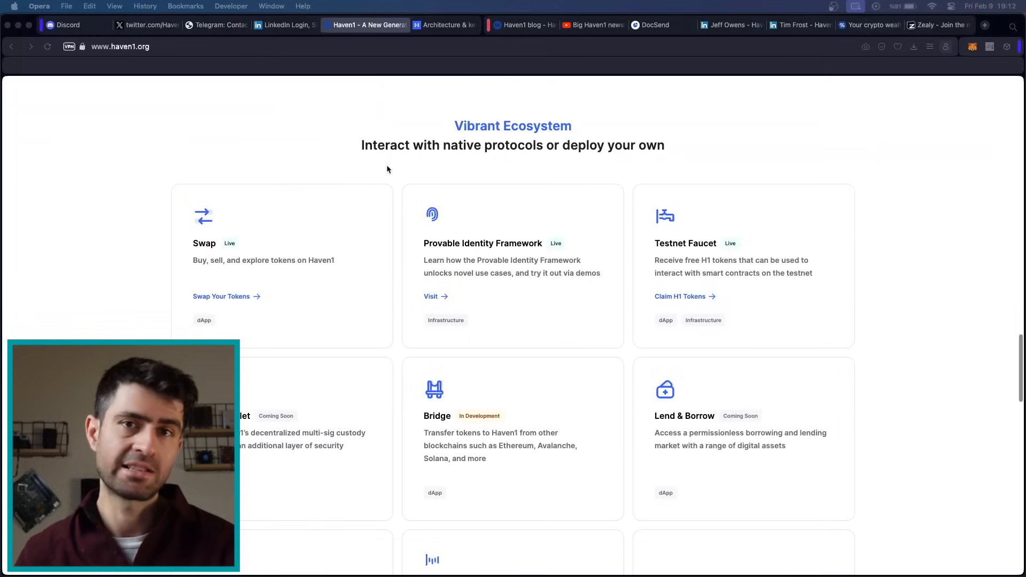
scroll(down, 3)
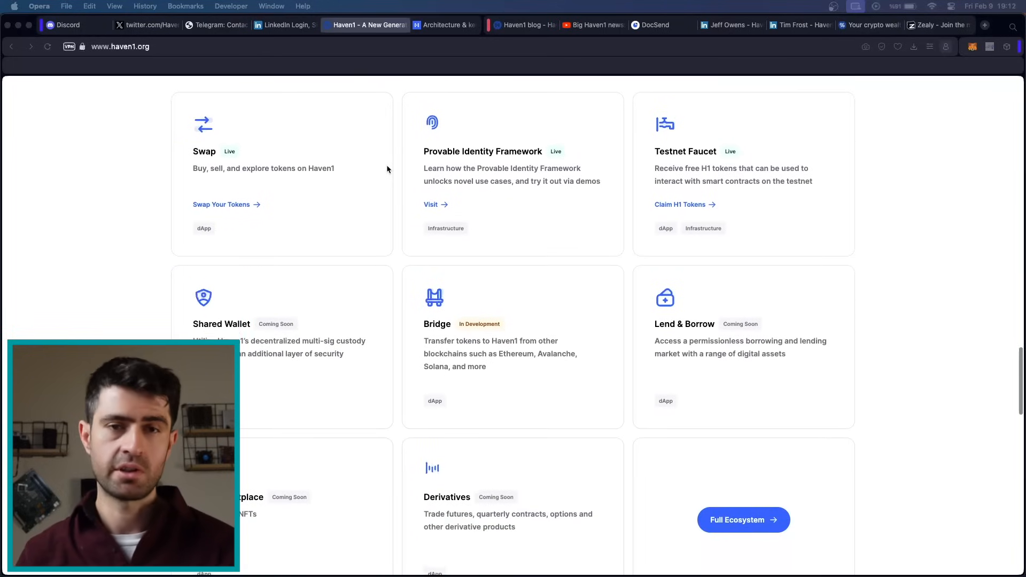
scroll(down, 3)
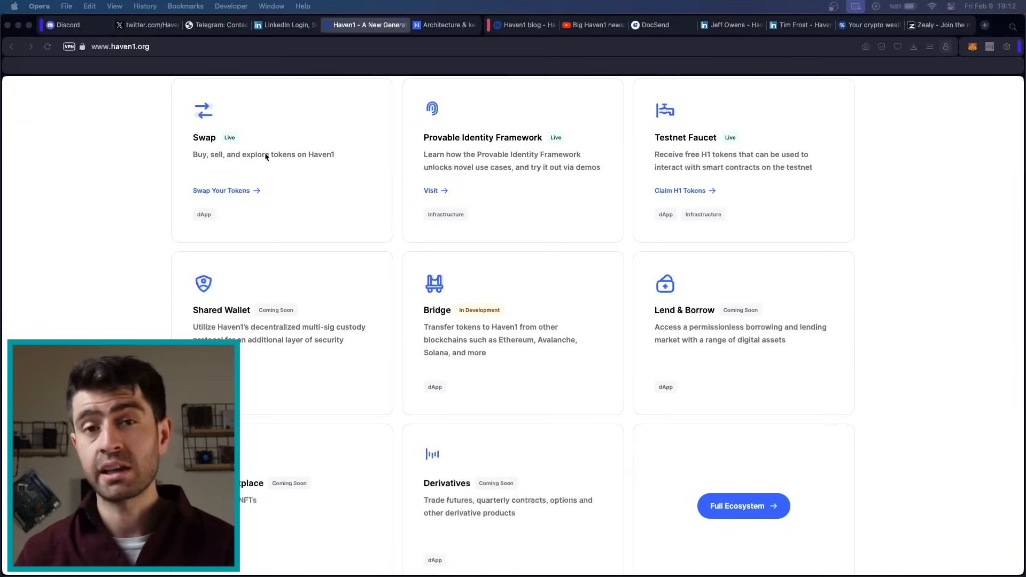
Step: Dismiss X's notifications prompt, browse Haven1's posts, and return to the Haven1 homepage
click(155, 25)
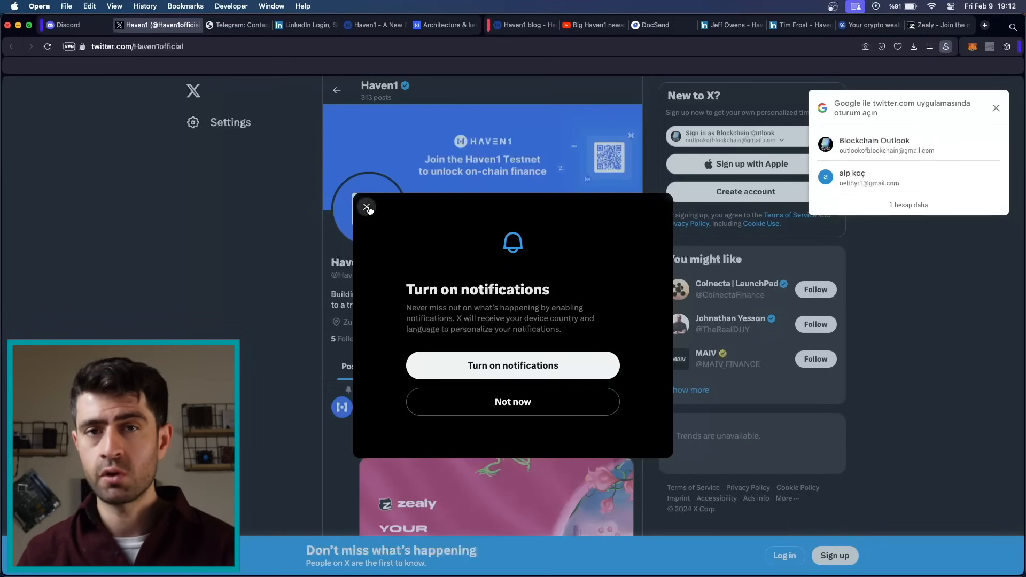
click(366, 207)
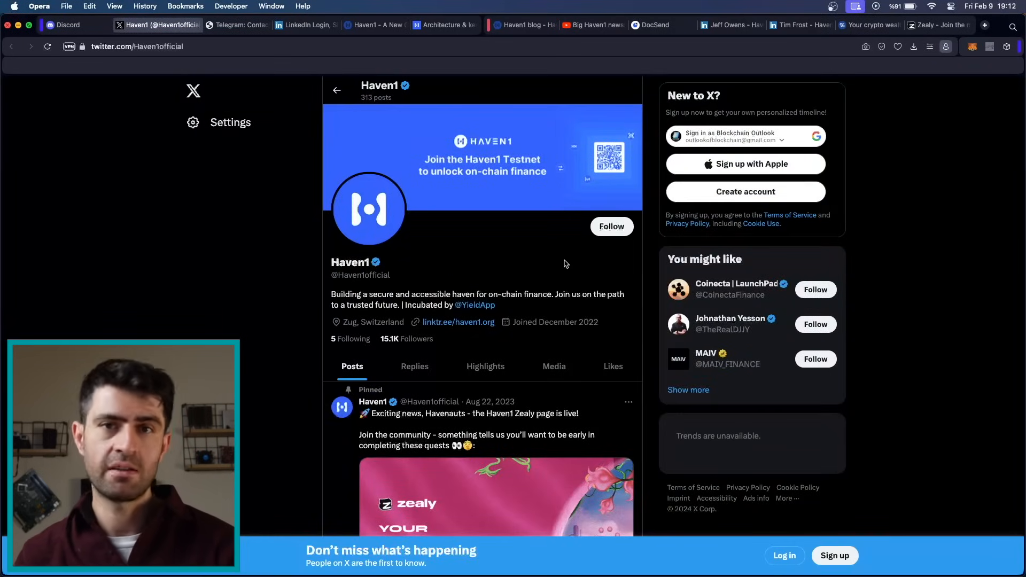
scroll(down, 3)
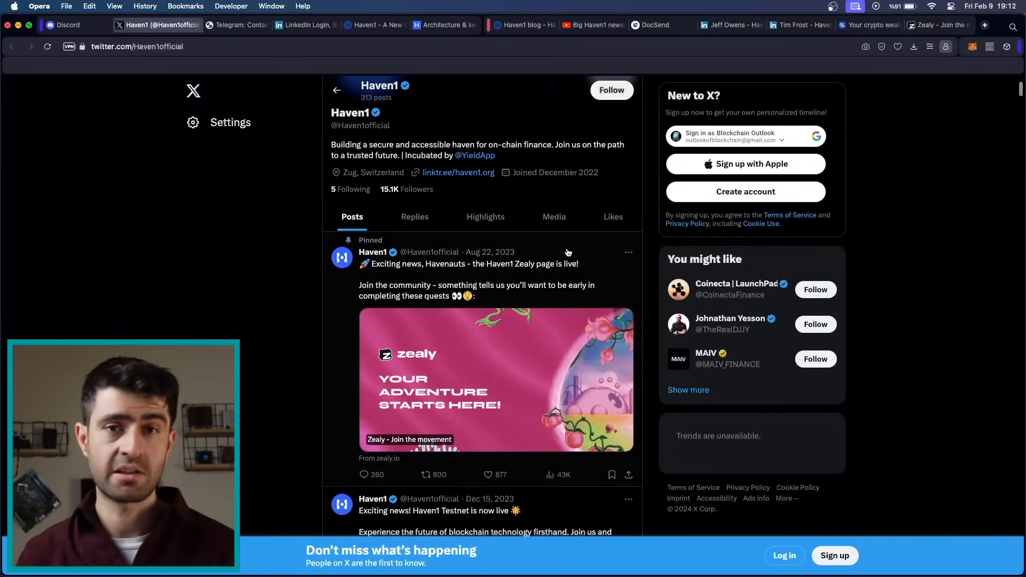
scroll(down, 3)
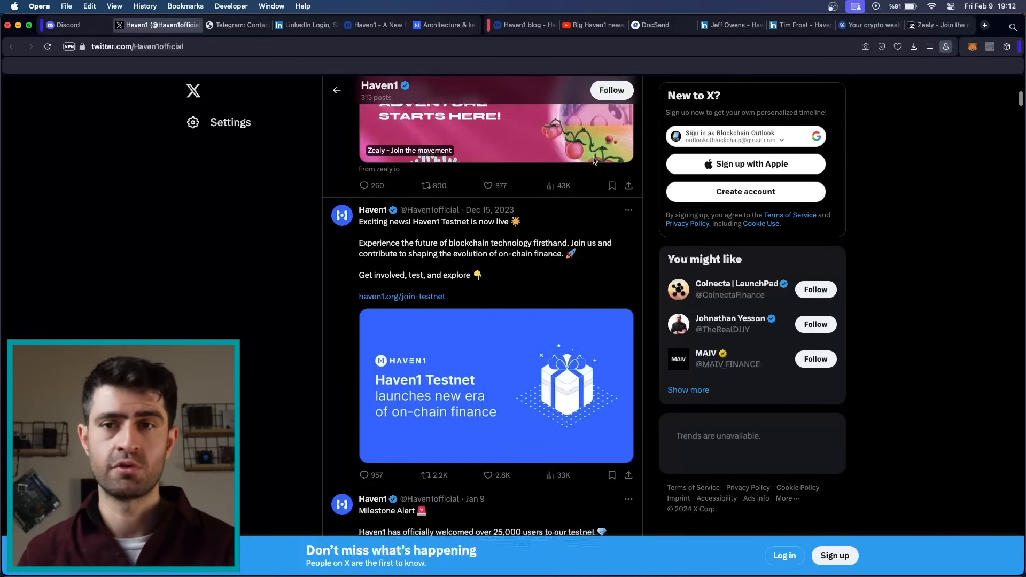
scroll(down, 3)
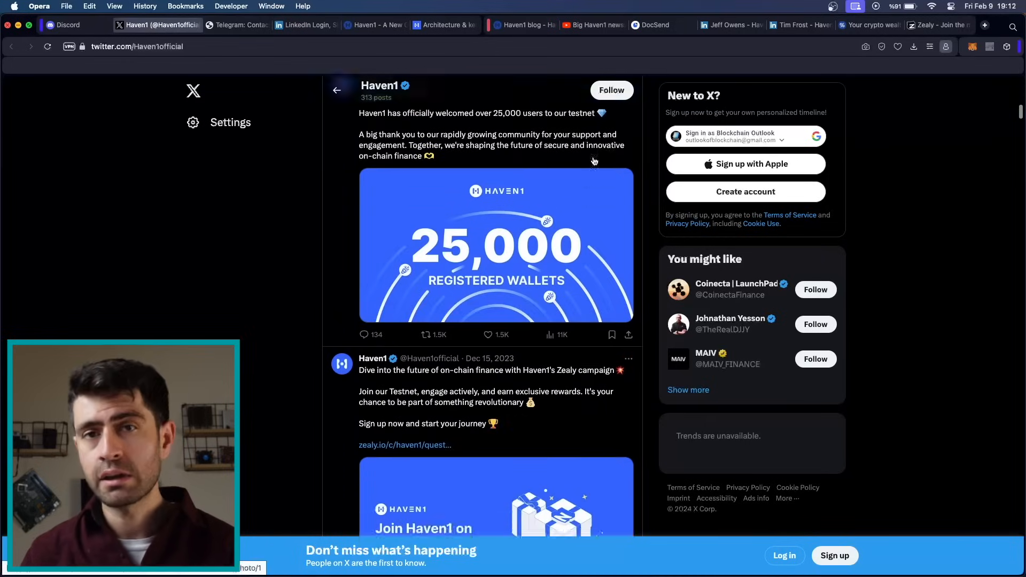
click(365, 26)
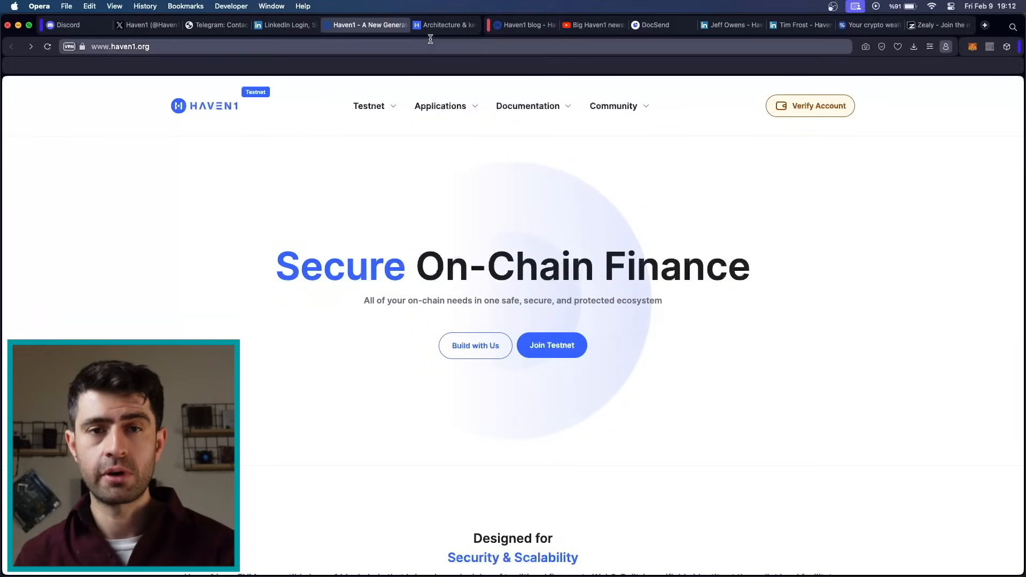
Step: View the TokenMetrics report blog post, then the Haven1 Litepaper in DocSend
click(521, 24)
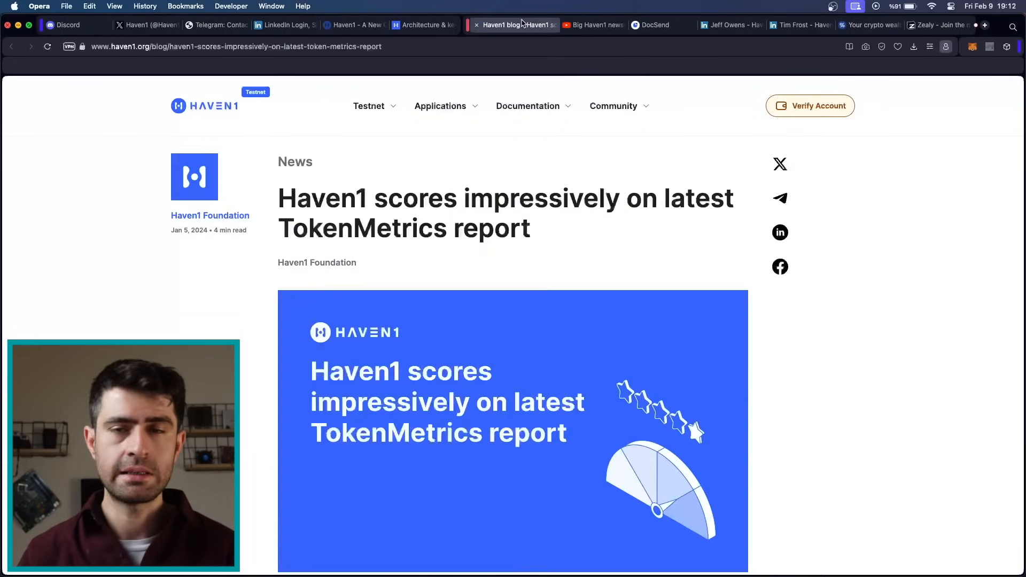
click(652, 25)
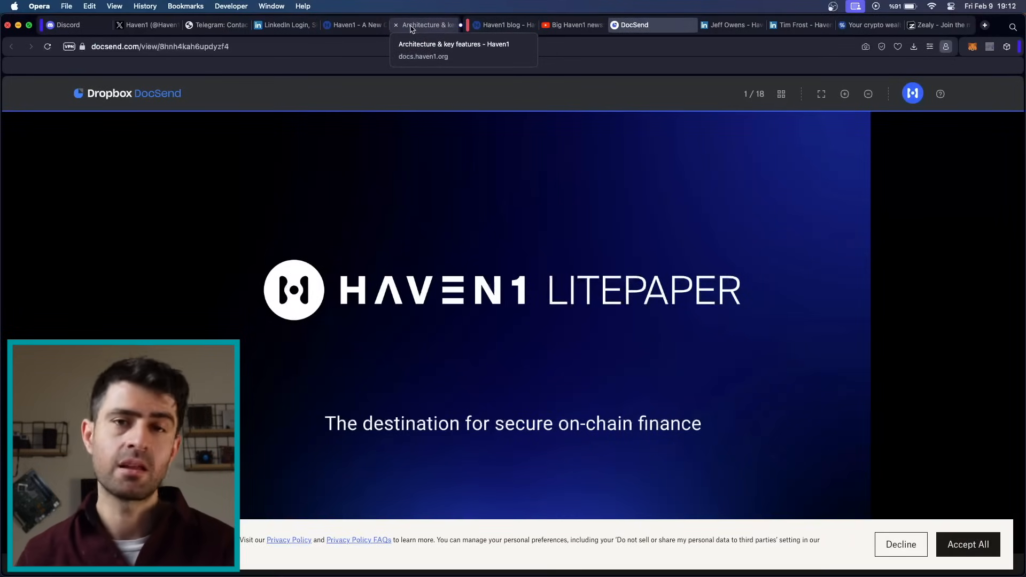
Step: Read Haven1 Docs' Architecture & key features page through its Key Features list
click(434, 24)
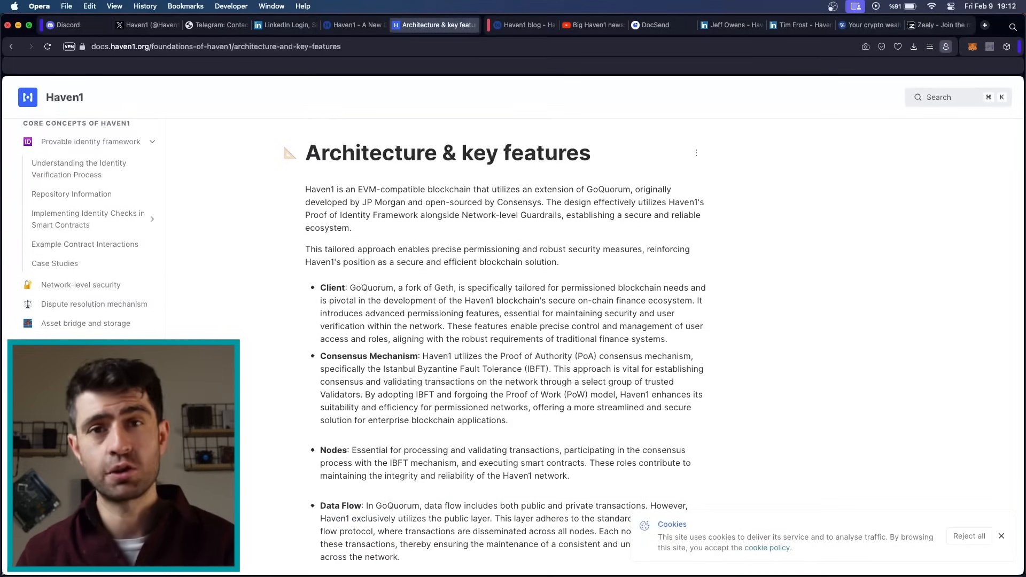
scroll(down, 3)
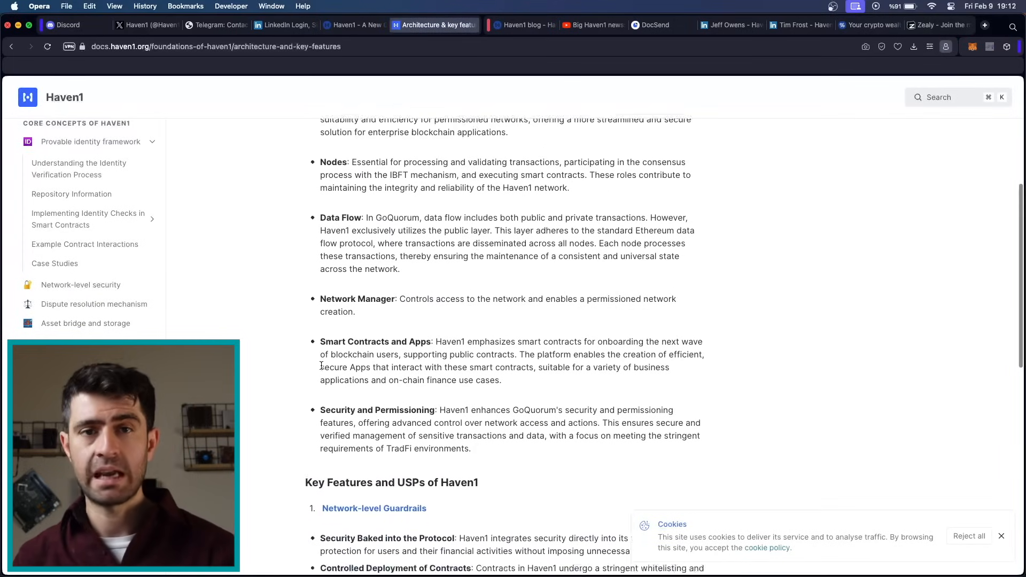
scroll(down, 3)
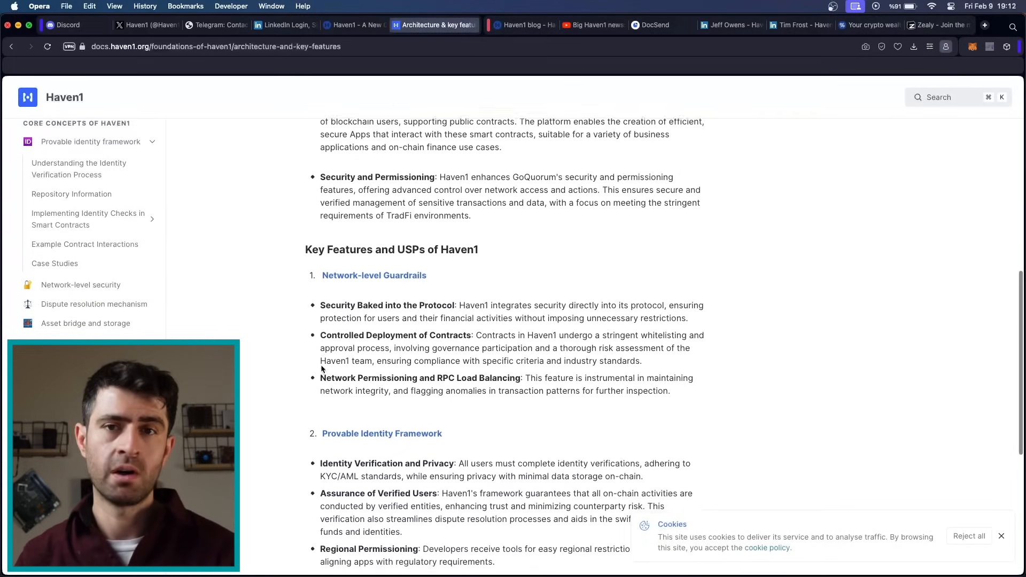
scroll(down, 3)
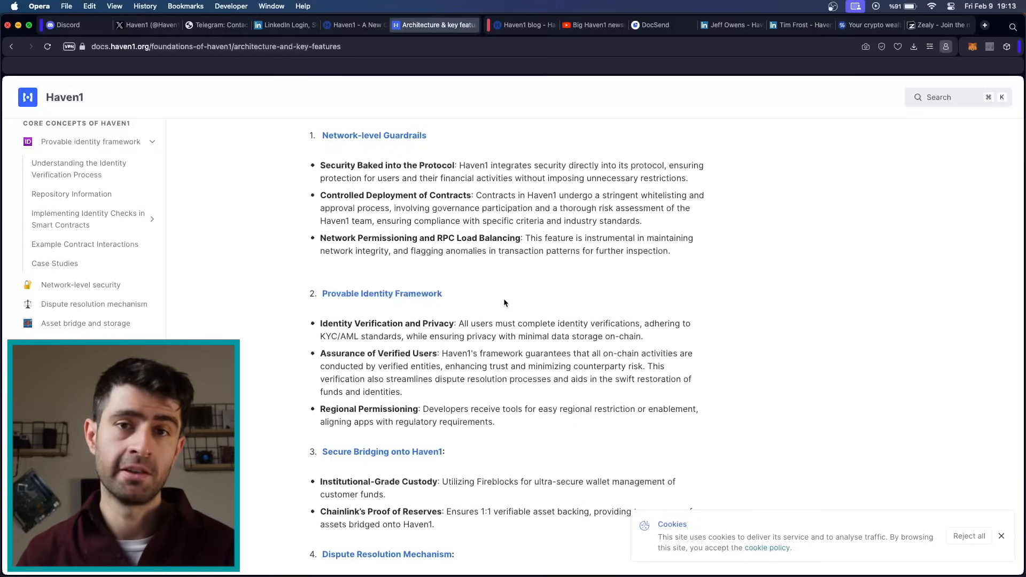
scroll(down, 3)
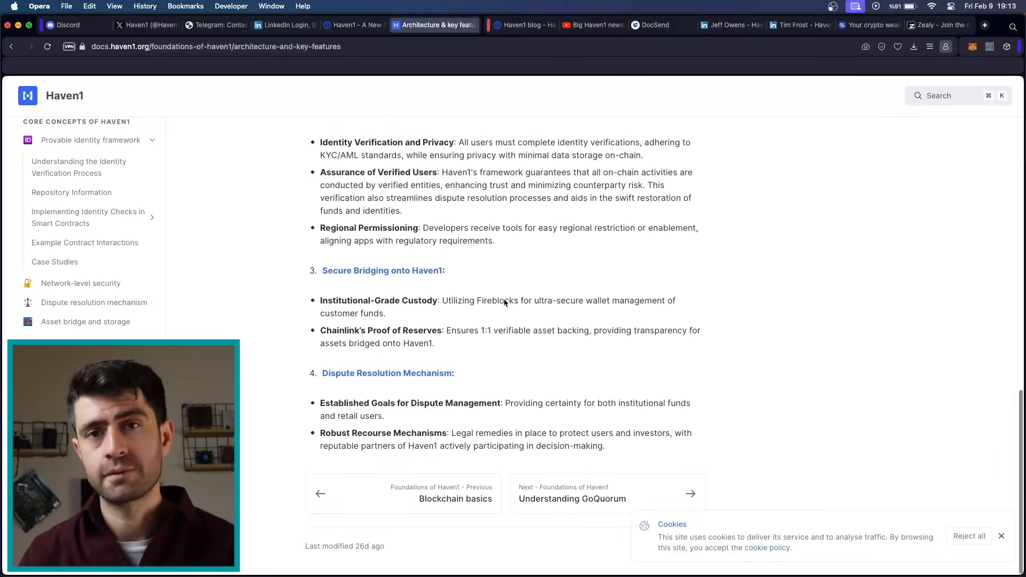
scroll(up, 3)
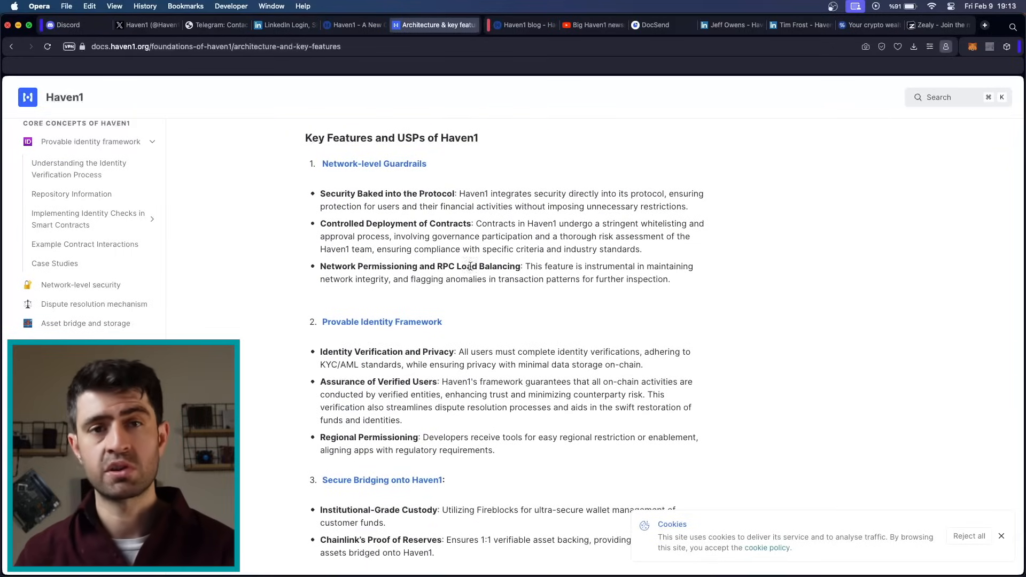
scroll(down, 3)
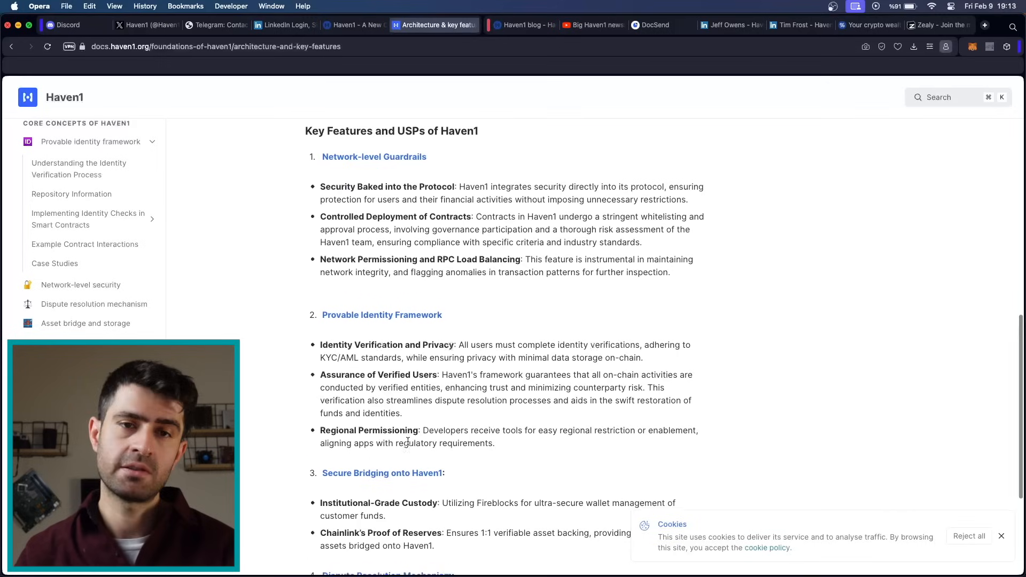
scroll(down, 3)
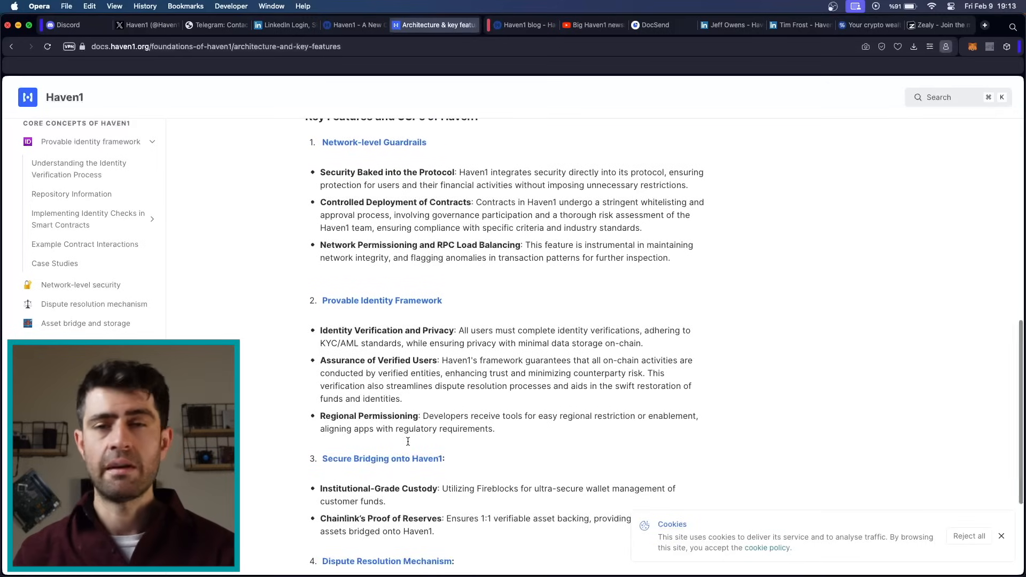
scroll(up, 3)
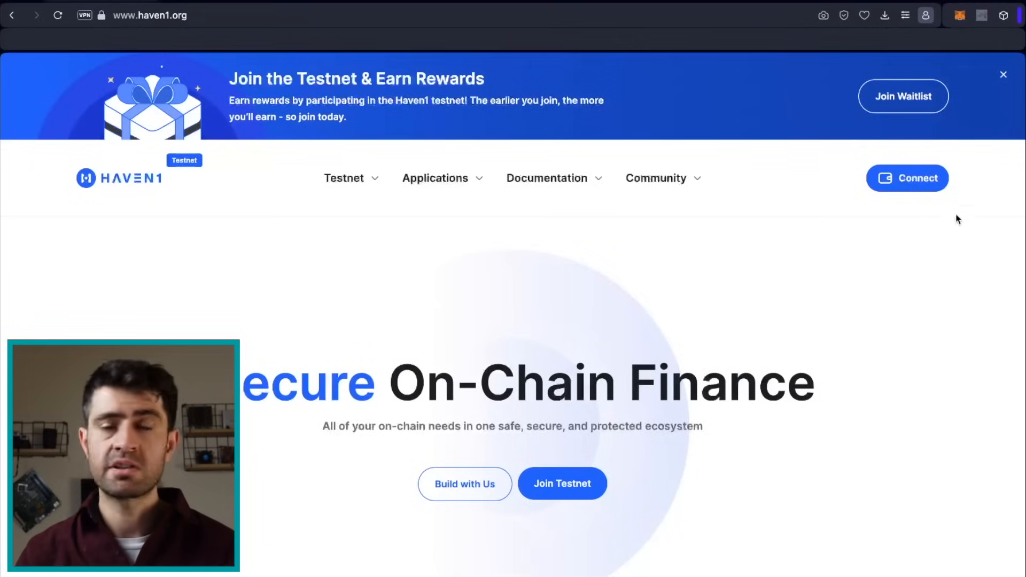
Step: Unlock MetaMask, connect Account 1 to haven1.org, approve and switch to the Haven1 testnet network
click(907, 177)
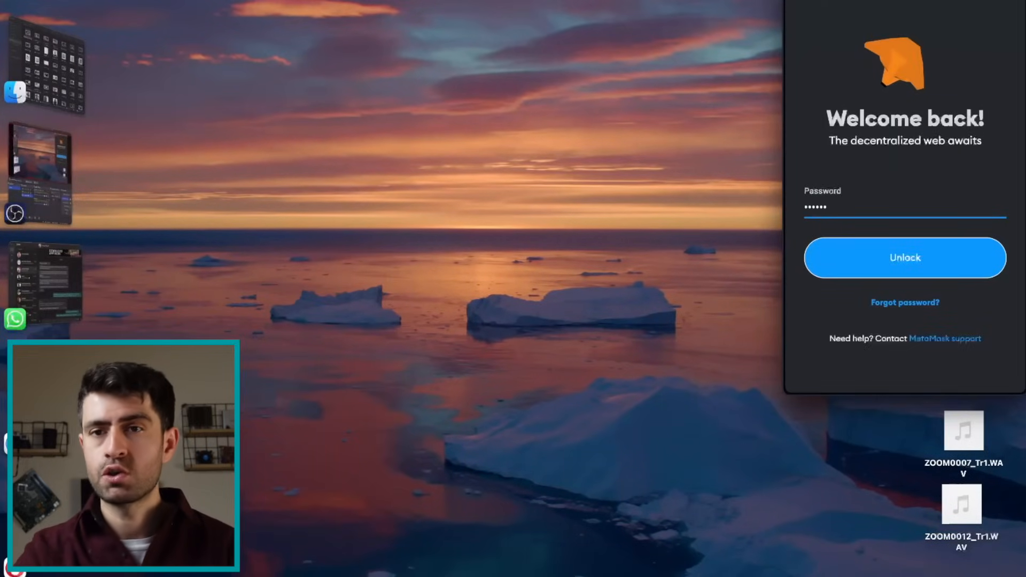
click(904, 258)
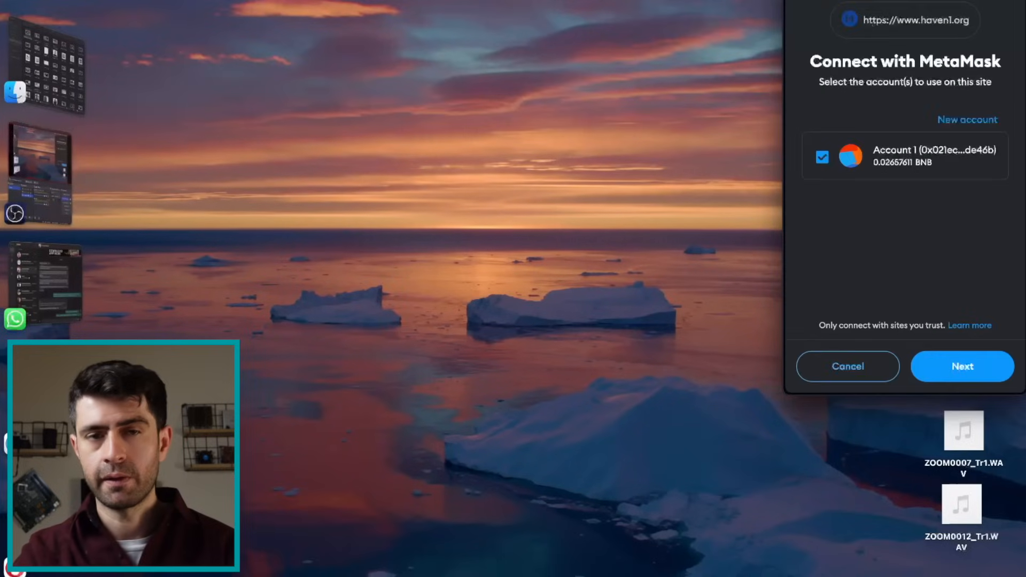
click(962, 366)
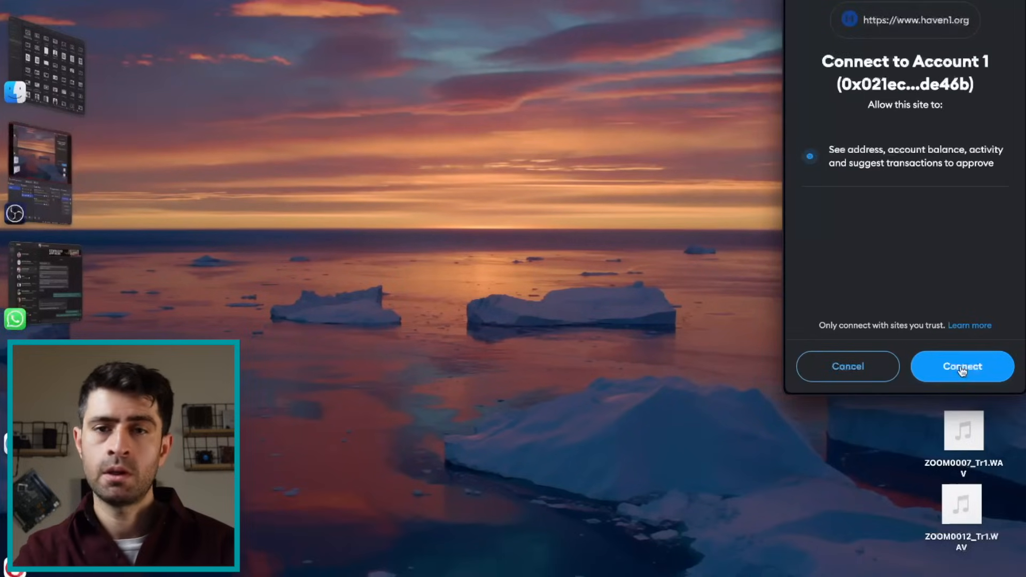
click(962, 366)
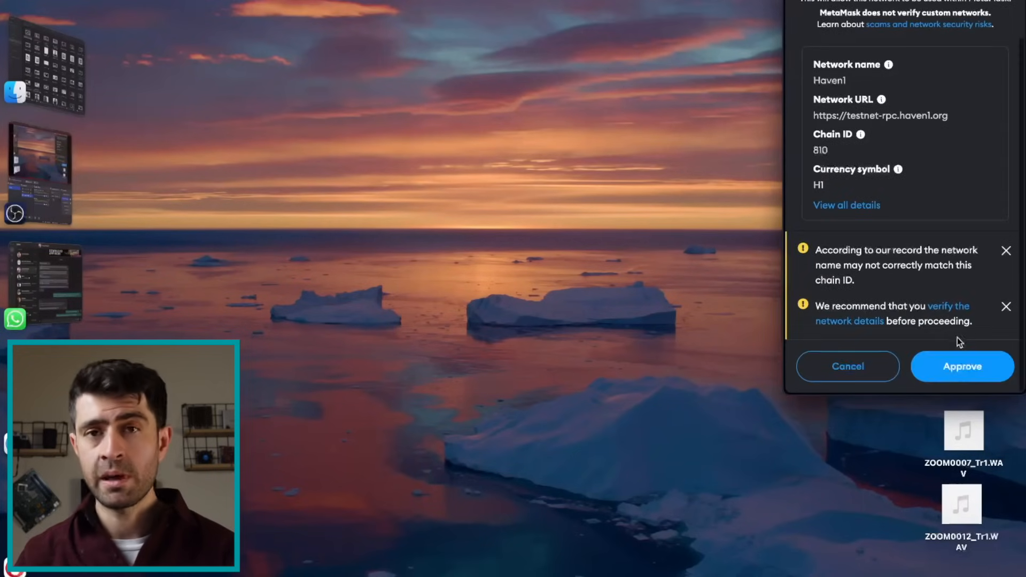
click(962, 365)
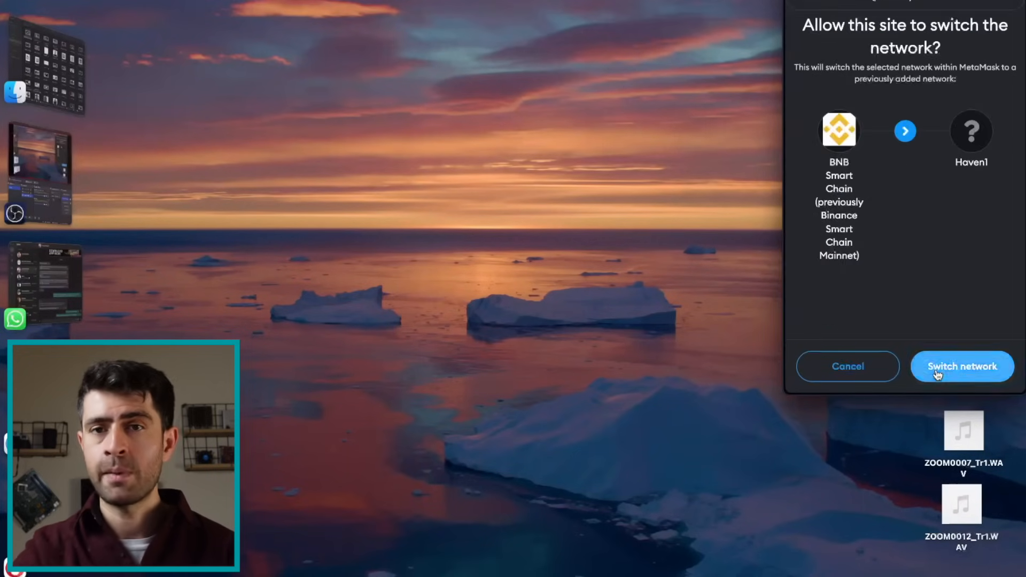
click(962, 365)
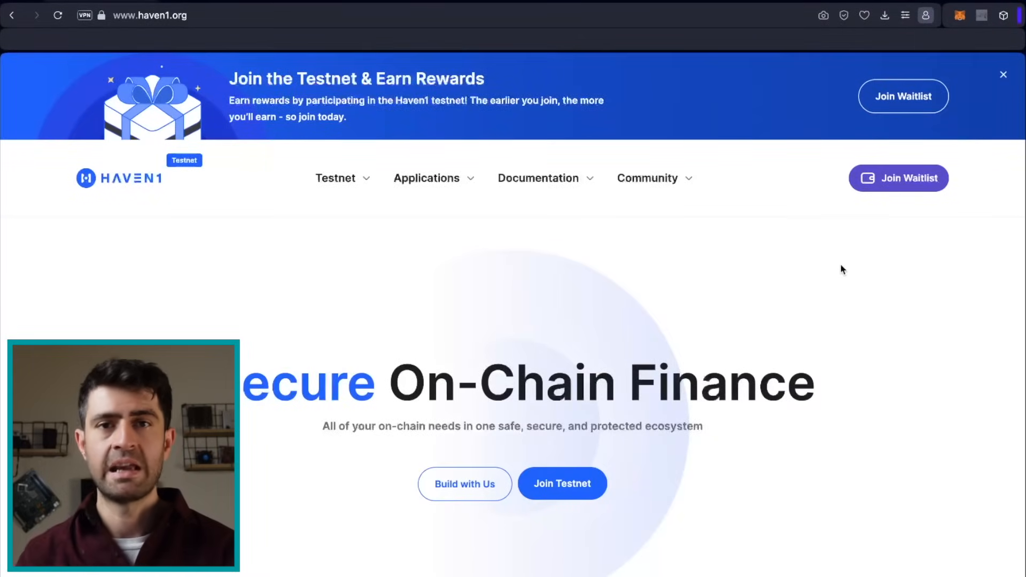
mouse_move(718, 253)
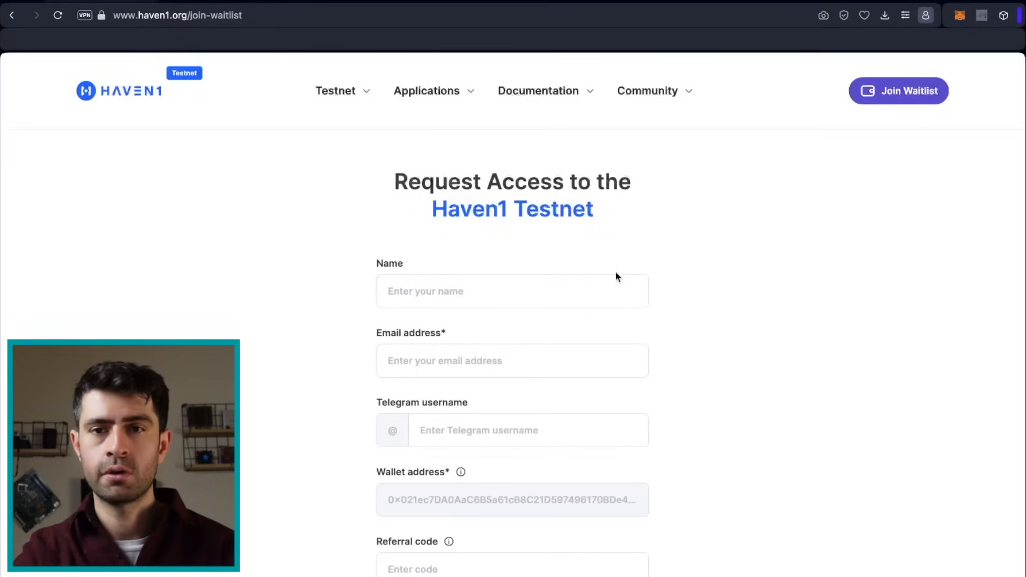
Step: Submit the waitlist request with name 'crypnel' and suggested email, then start account verification
text(cryp)
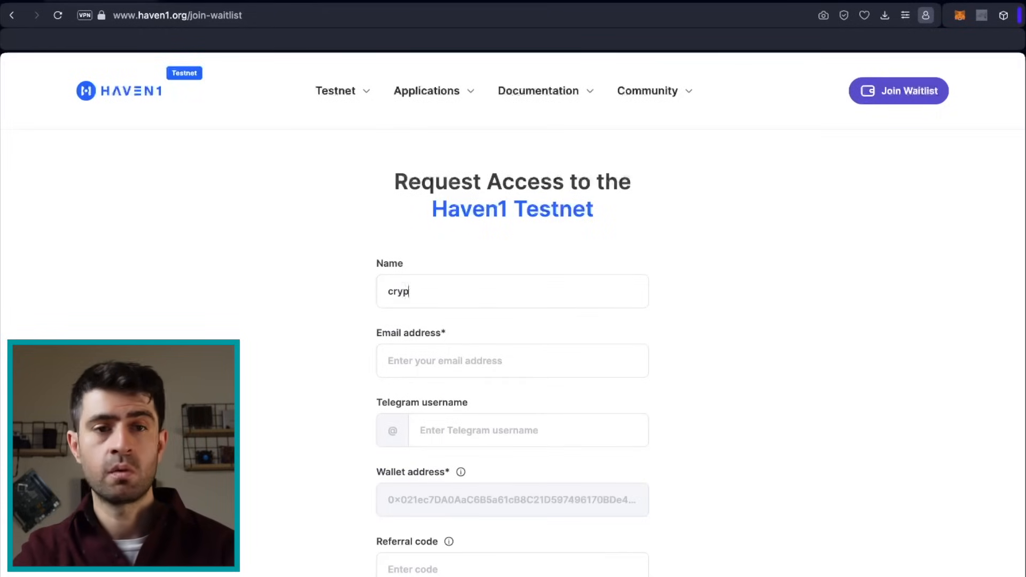
text(nel)
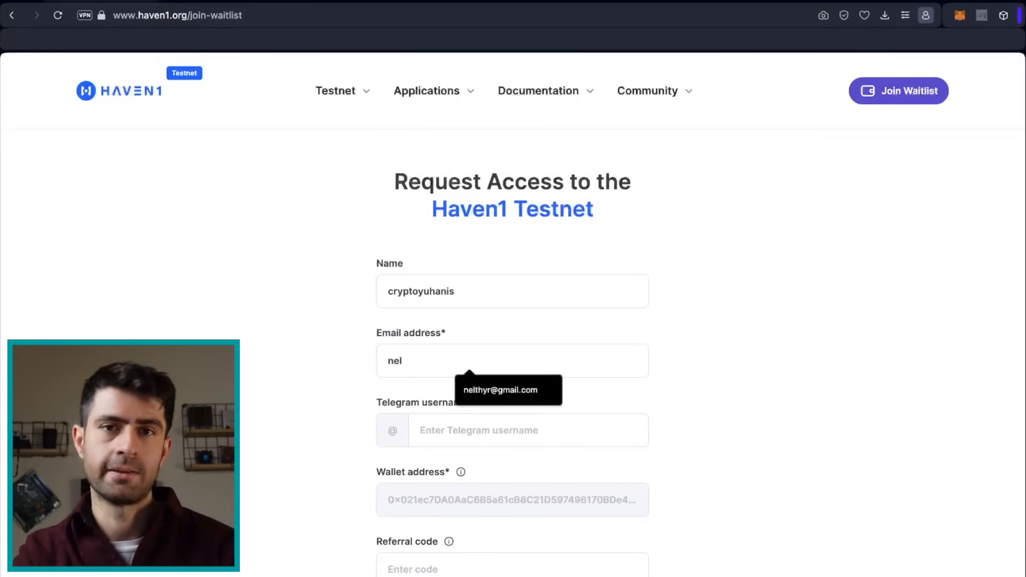
click(507, 389)
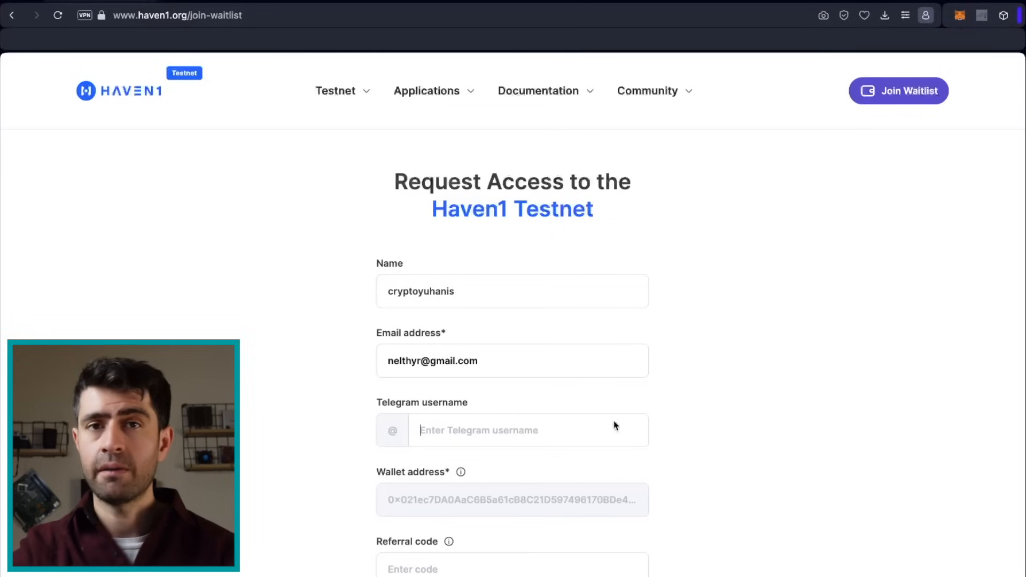
click(458, 522)
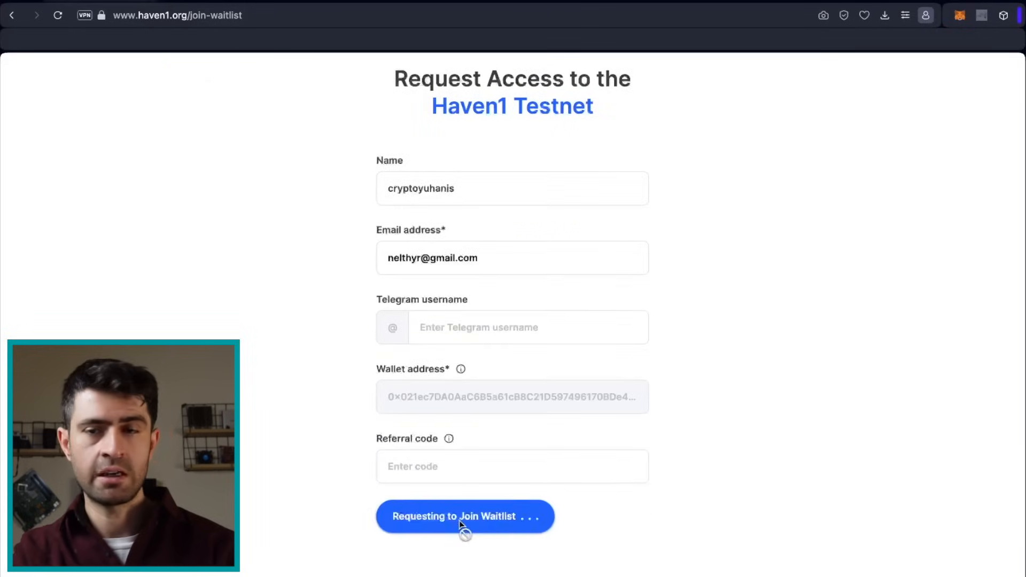
click(464, 517)
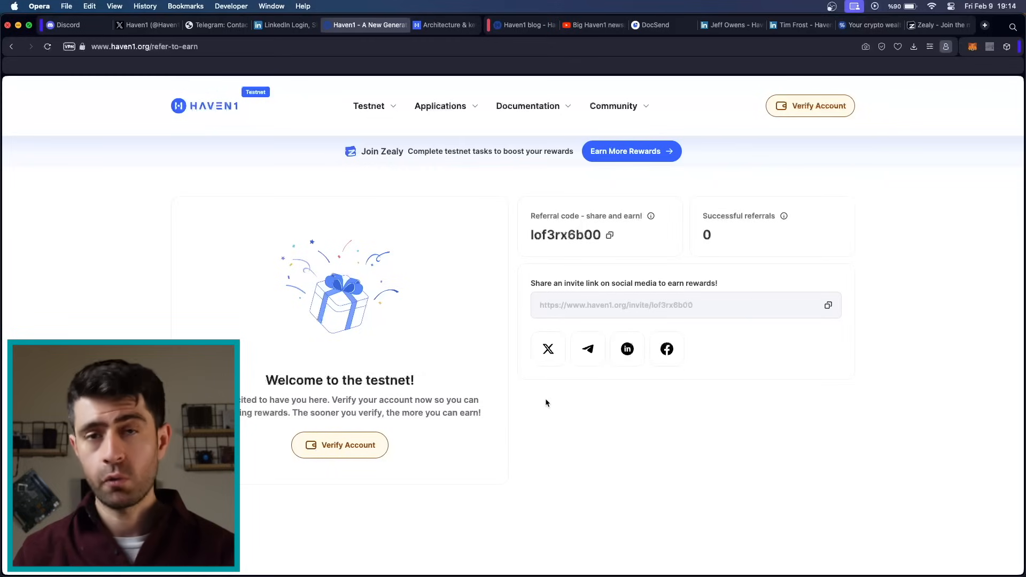
mouse_move(794, 98)
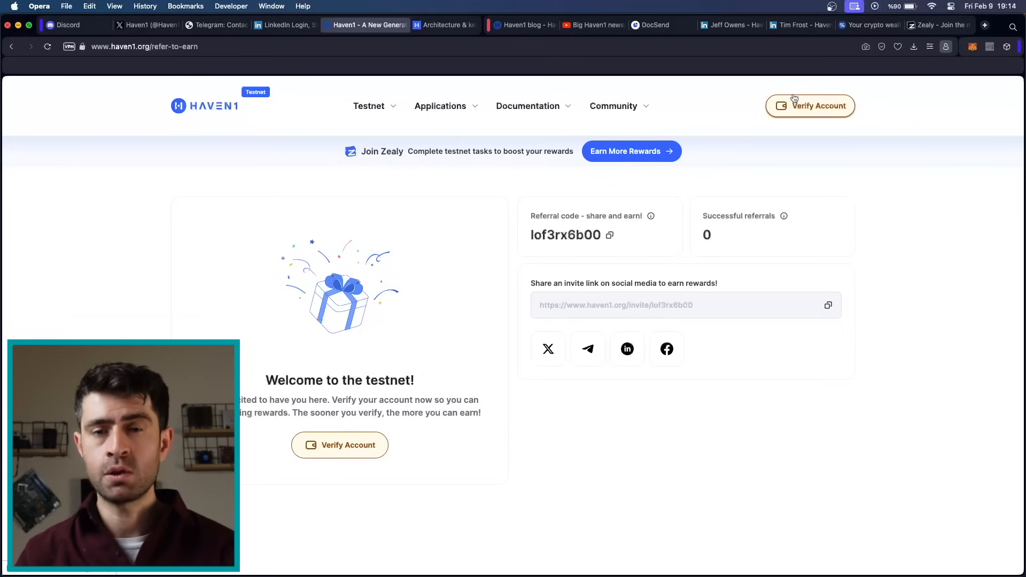
click(340, 445)
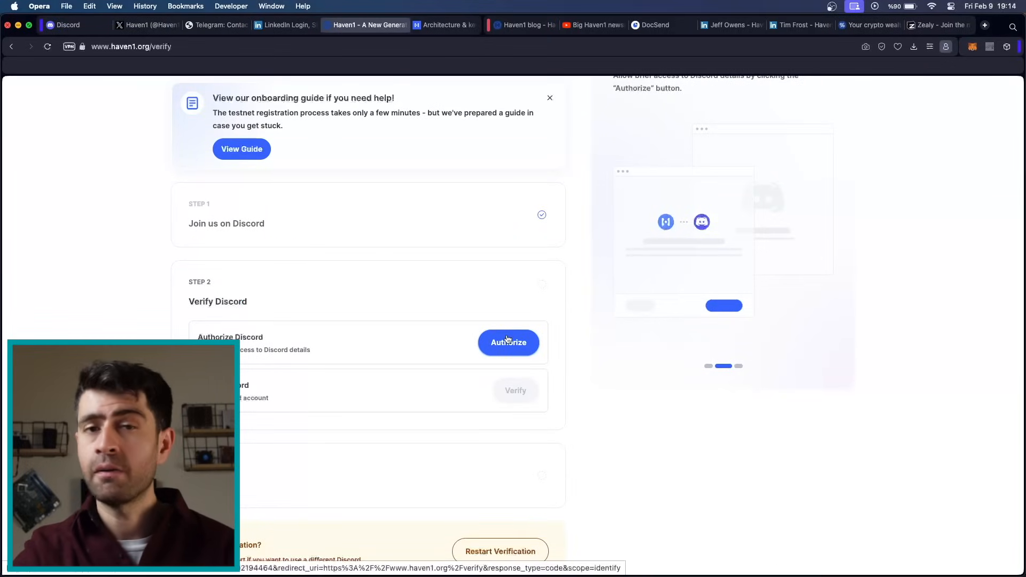
Step: Authorize Discord for the haven app, verify it, and reach the Register form
click(509, 342)
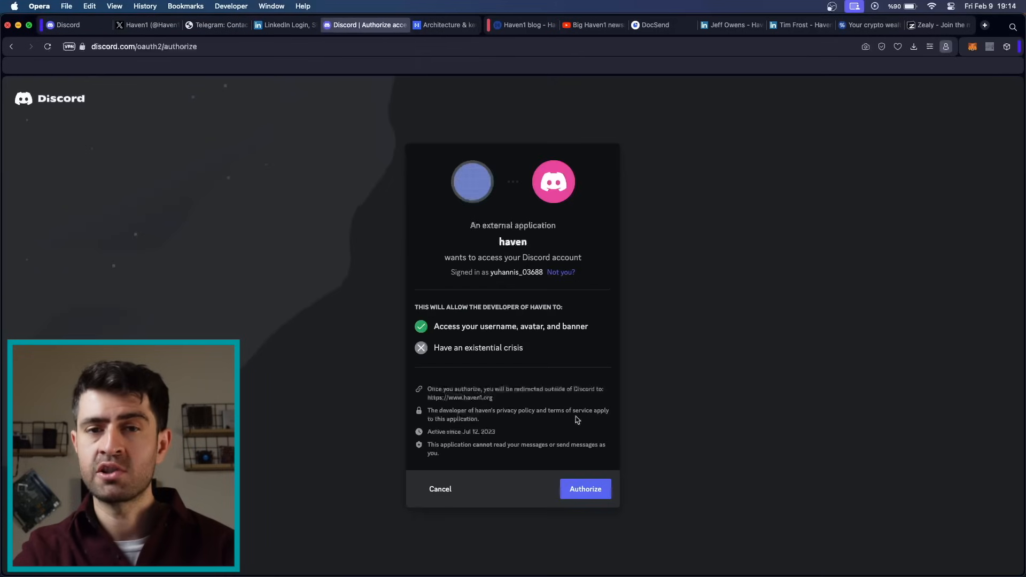
click(586, 490)
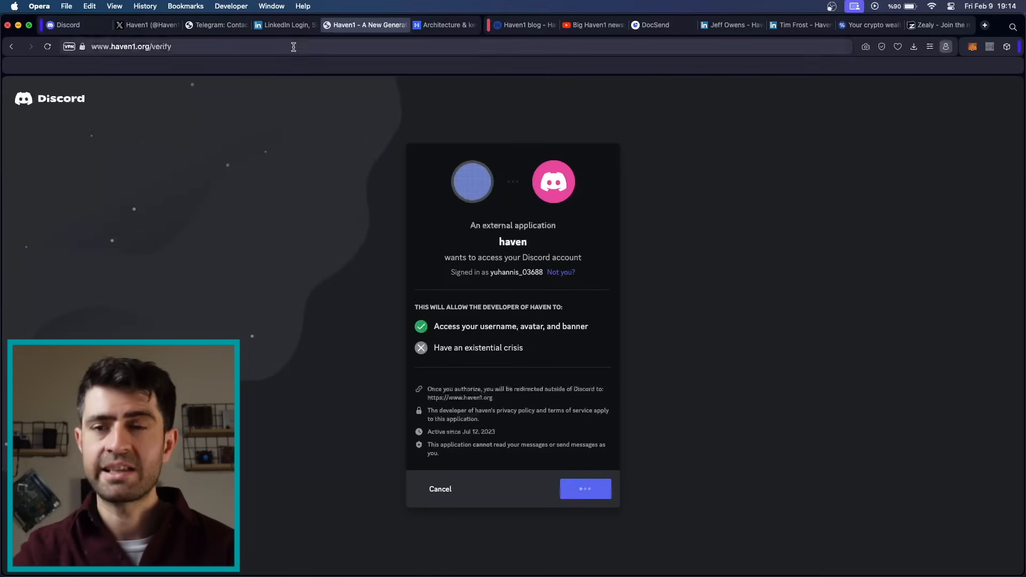
click(586, 488)
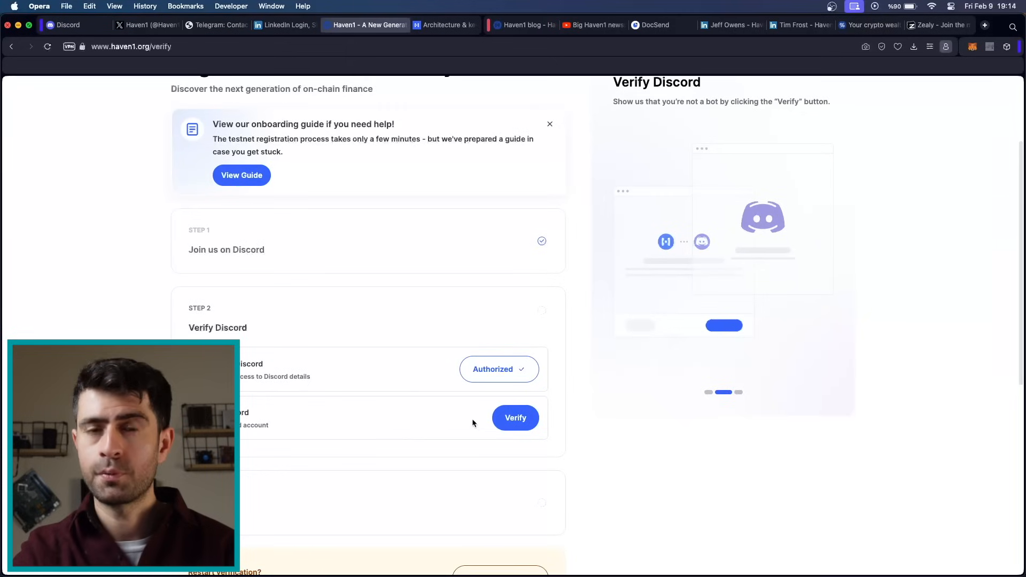
click(515, 417)
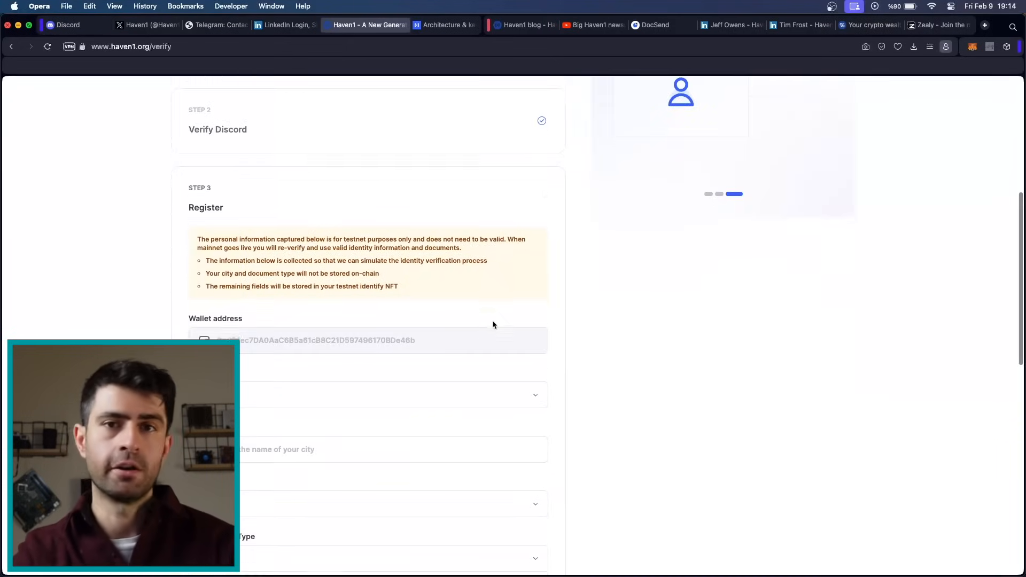
scroll(down, 3)
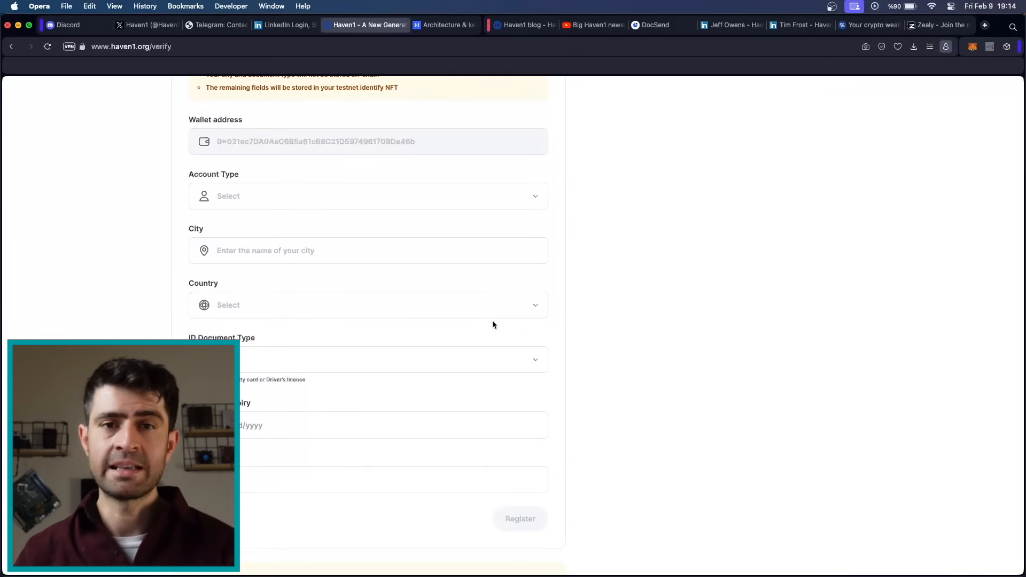
scroll(down, 3)
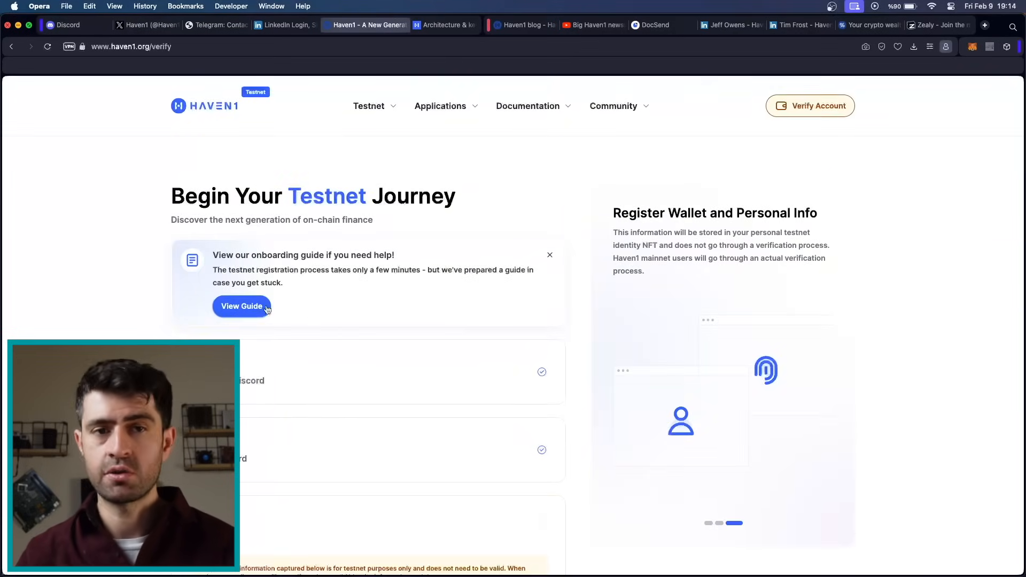
Step: Read the testnet onboarding guide to What's Next and return to the verification page
click(242, 306)
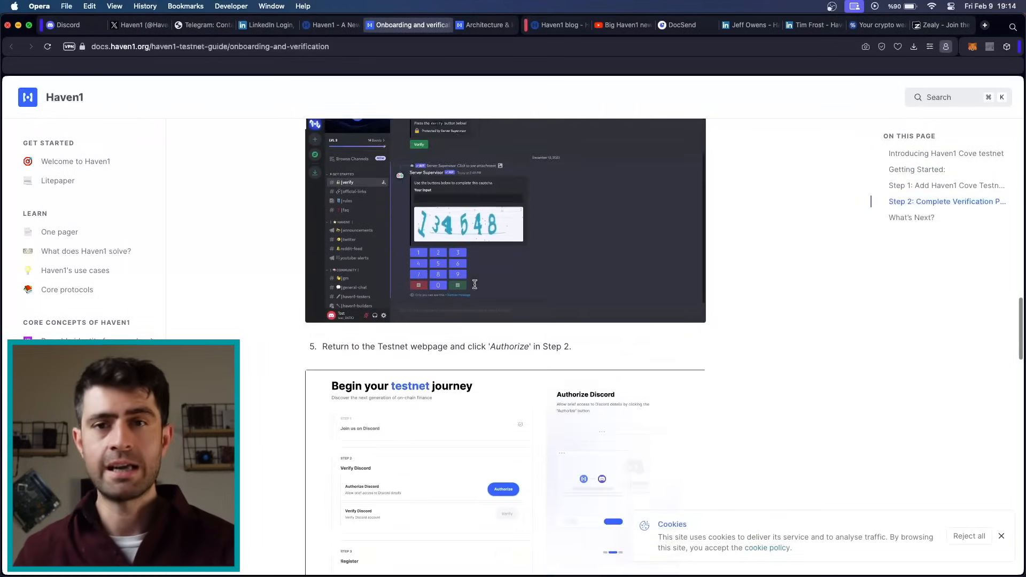
scroll(down, 3)
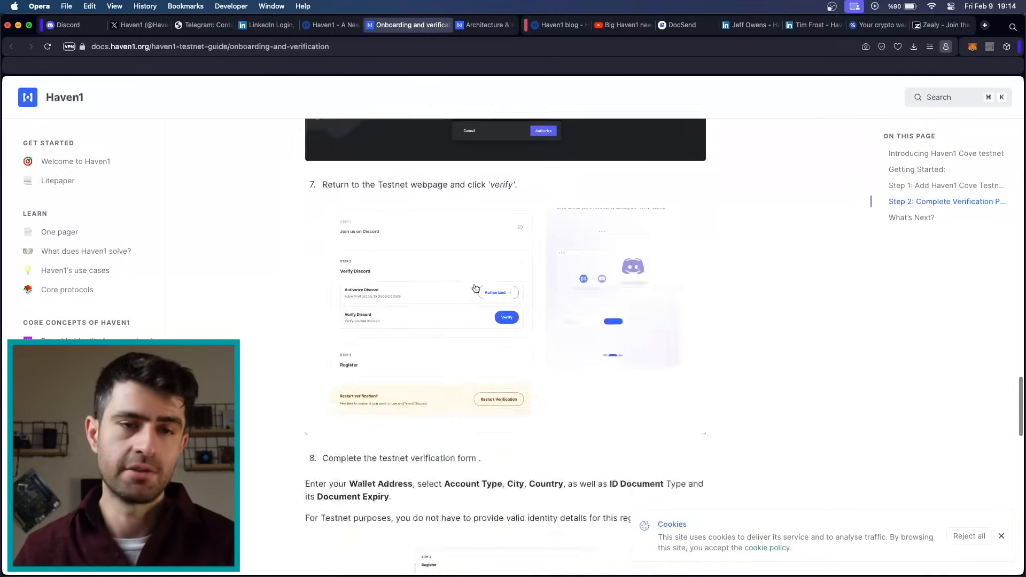
scroll(down, 3)
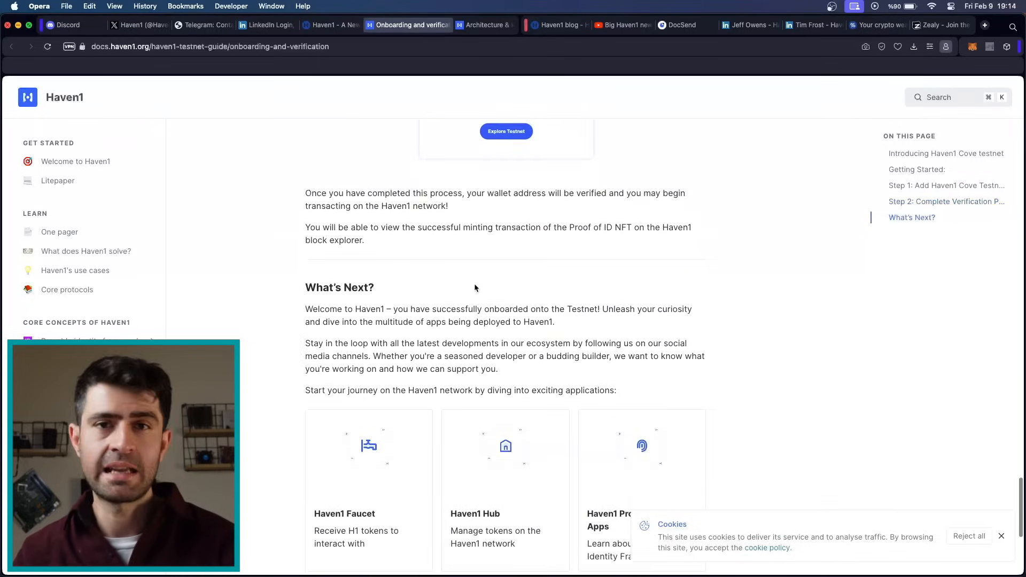
scroll(down, 3)
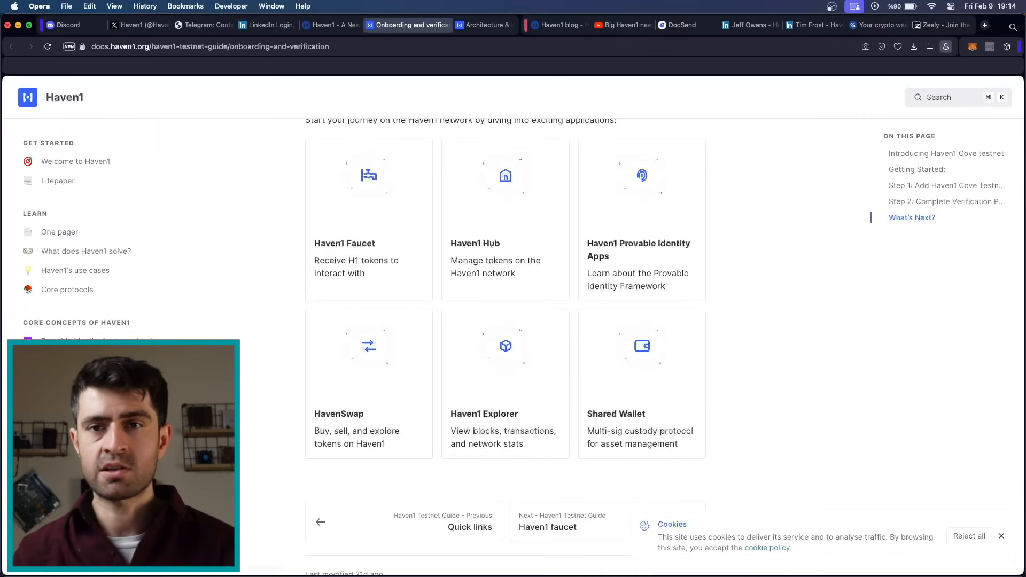
mouse_move(395, 234)
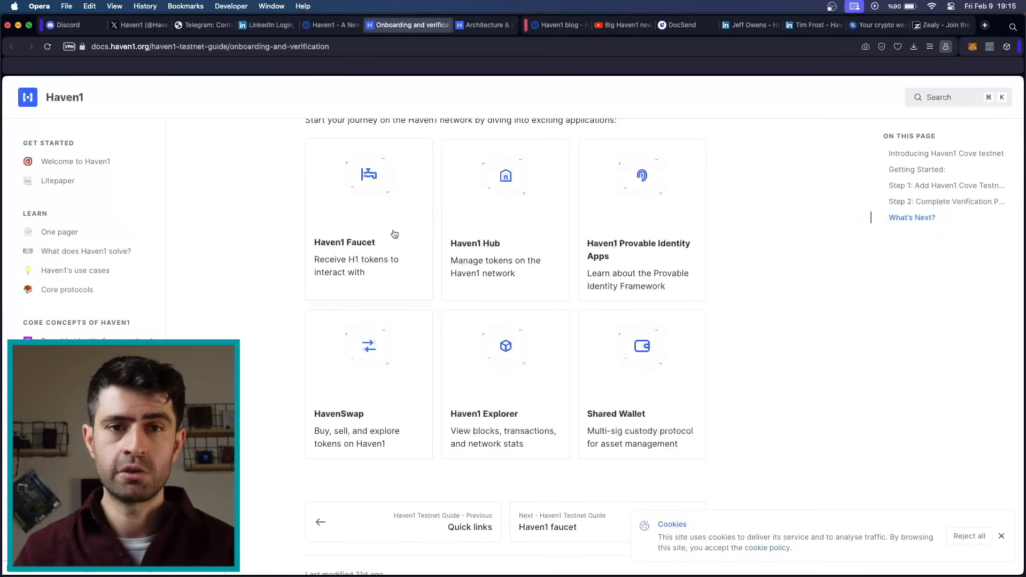
scroll(up, 3)
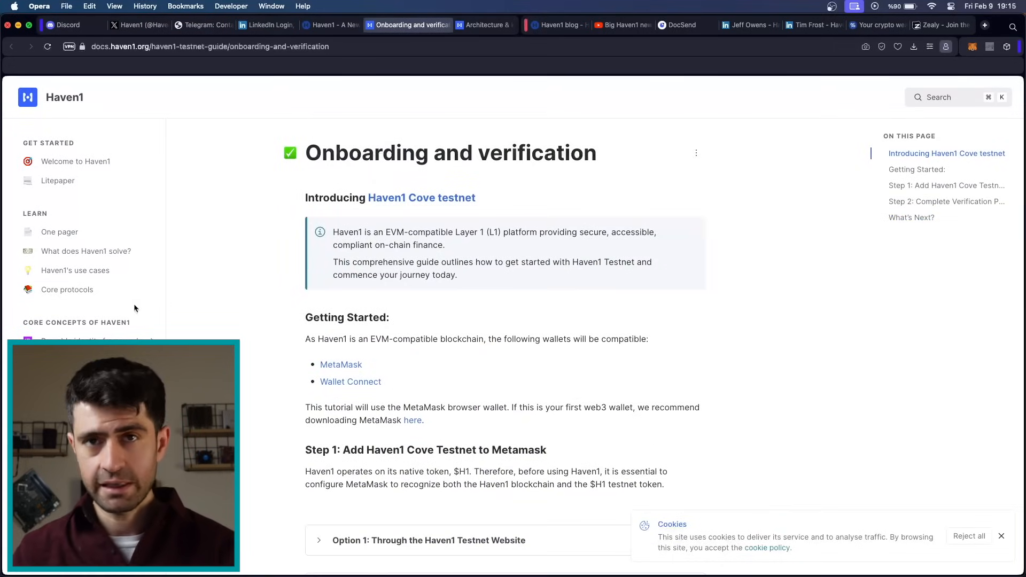
click(343, 24)
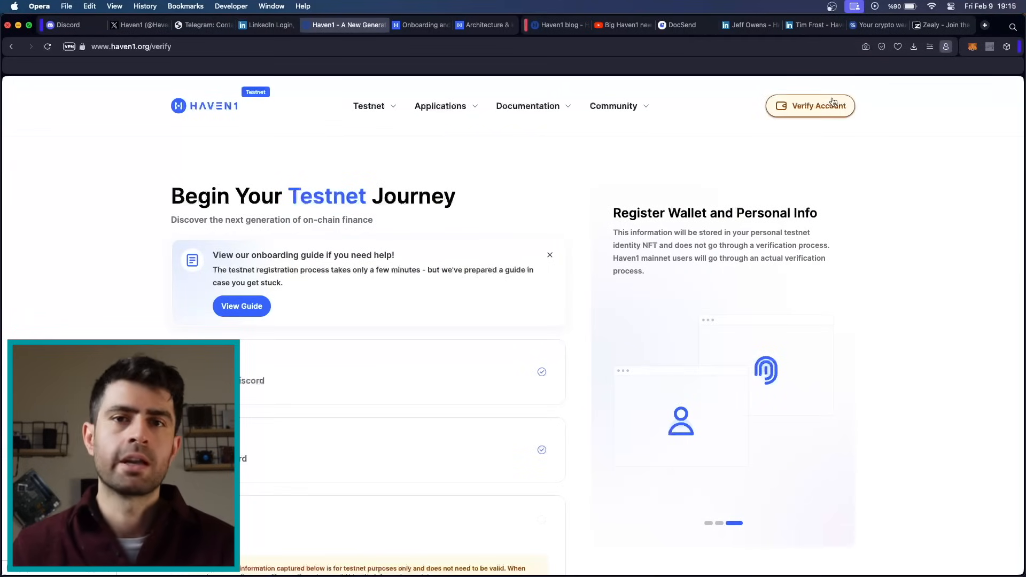
Step: View the Testnet menu's Refer to Earn page, then bring up Haven1's X profile
click(368, 105)
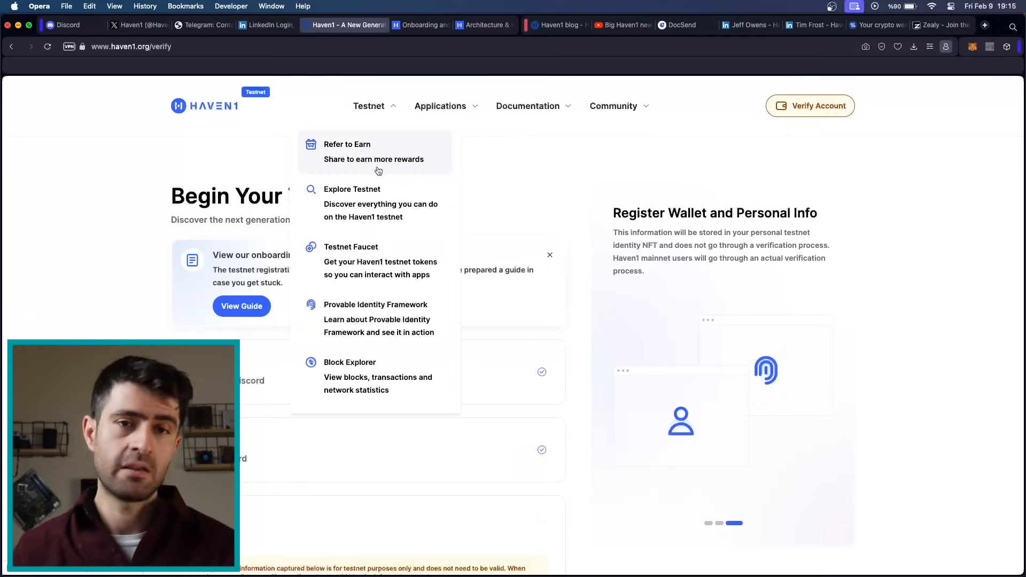
click(346, 144)
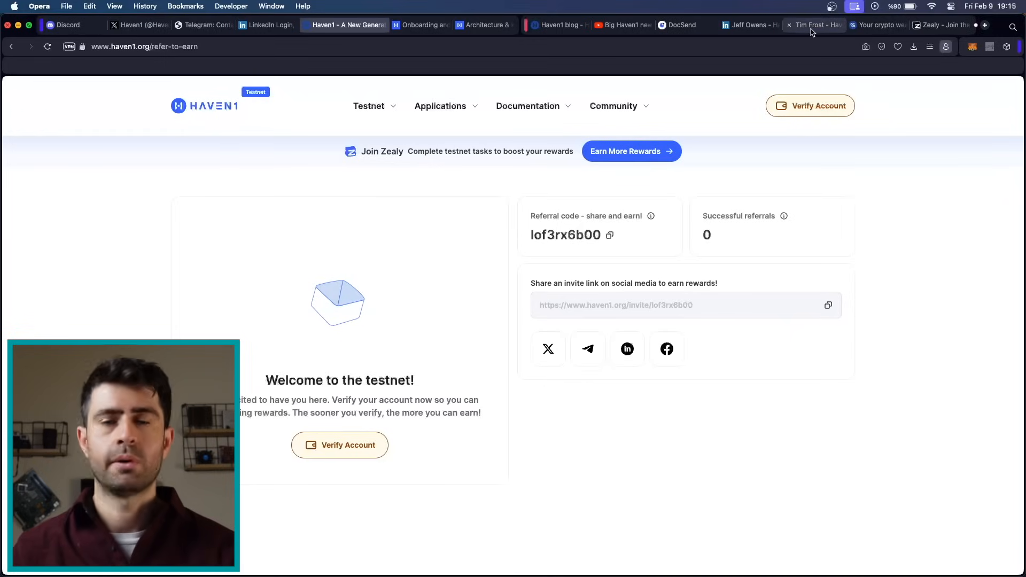
click(150, 25)
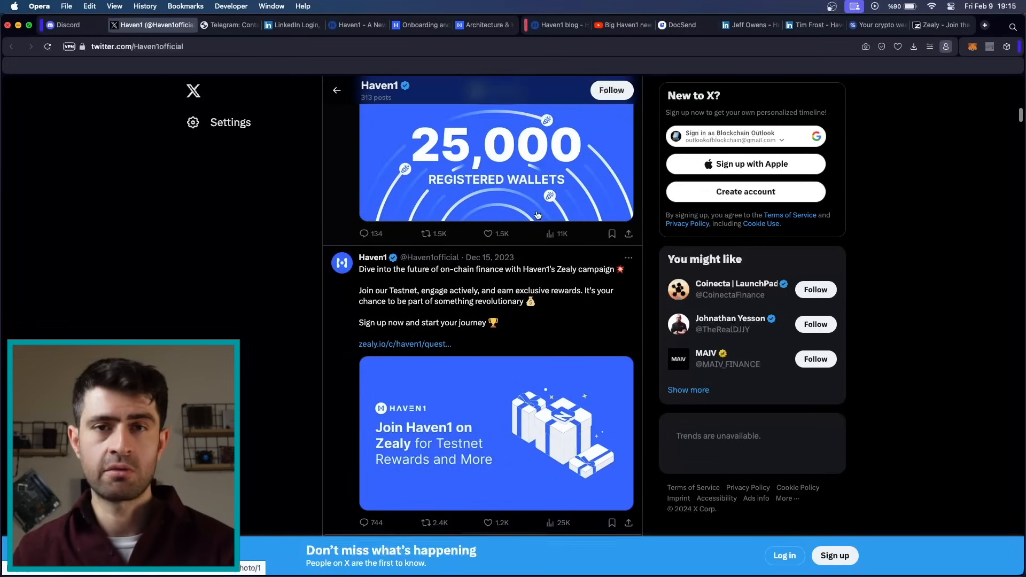
Step: Scroll Haven1's X posts on the testnet launch and 25,000 registered wallets
scroll(down, 3)
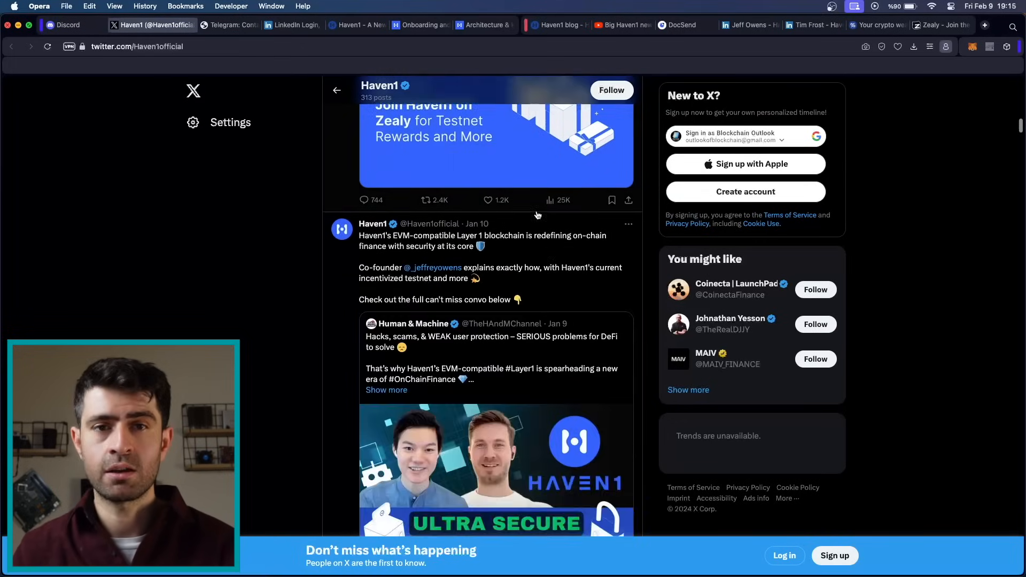
scroll(up, 3)
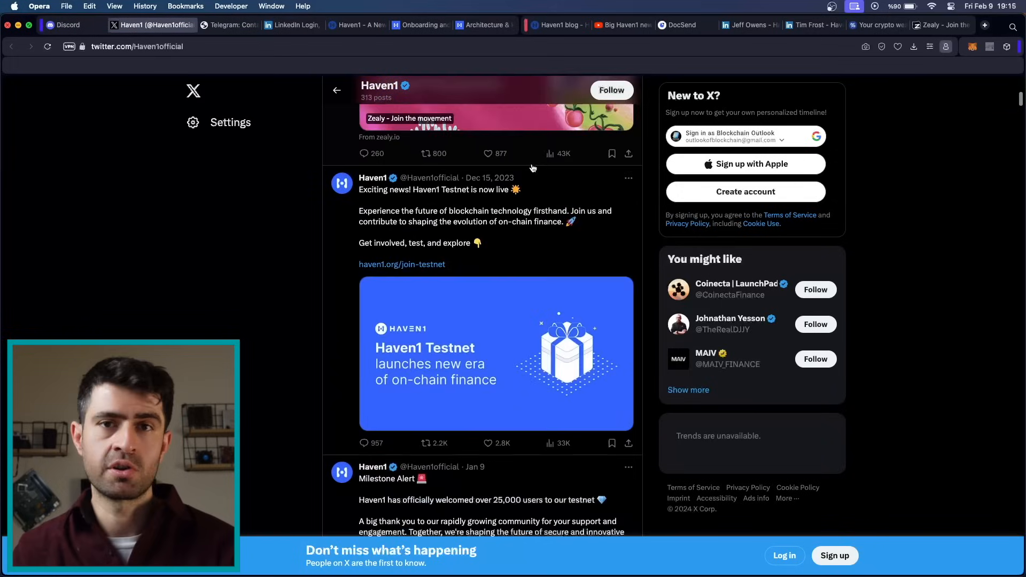
scroll(down, 3)
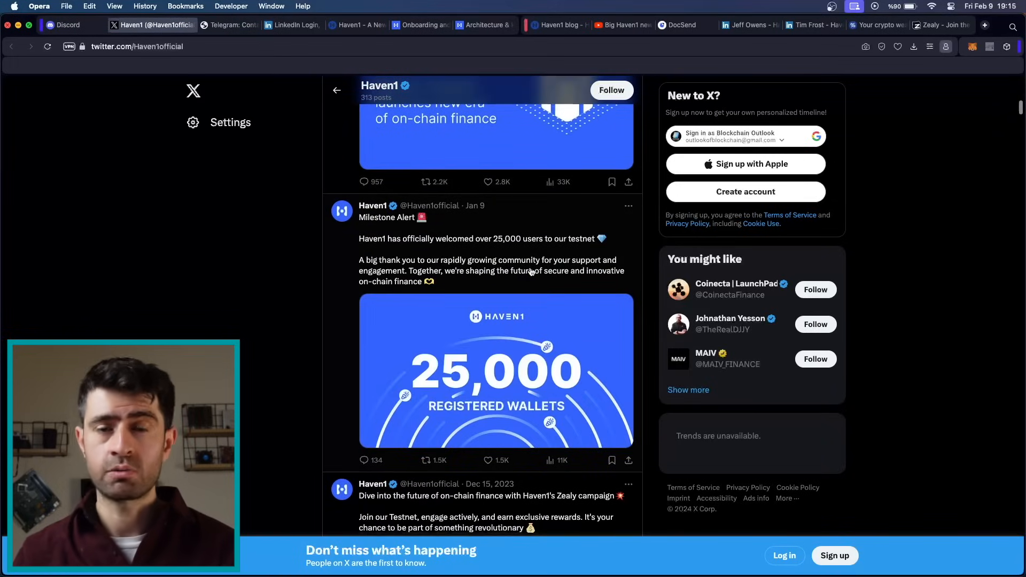
scroll(down, 3)
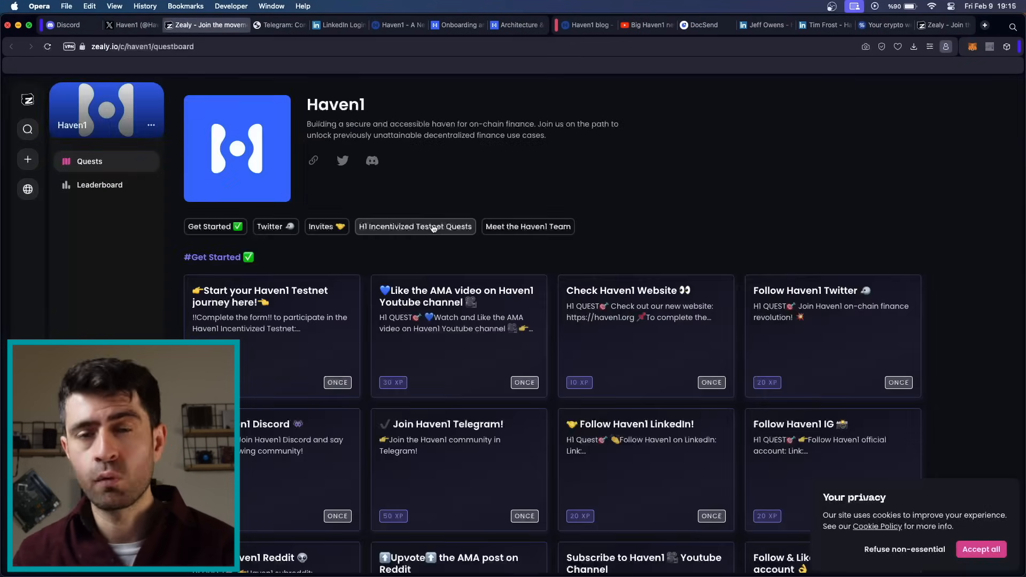
Step: Scroll the Zealy questboard to Meet the Haven1 Team, return to top, then show Jeff Owens' LinkedIn
scroll(down, 3)
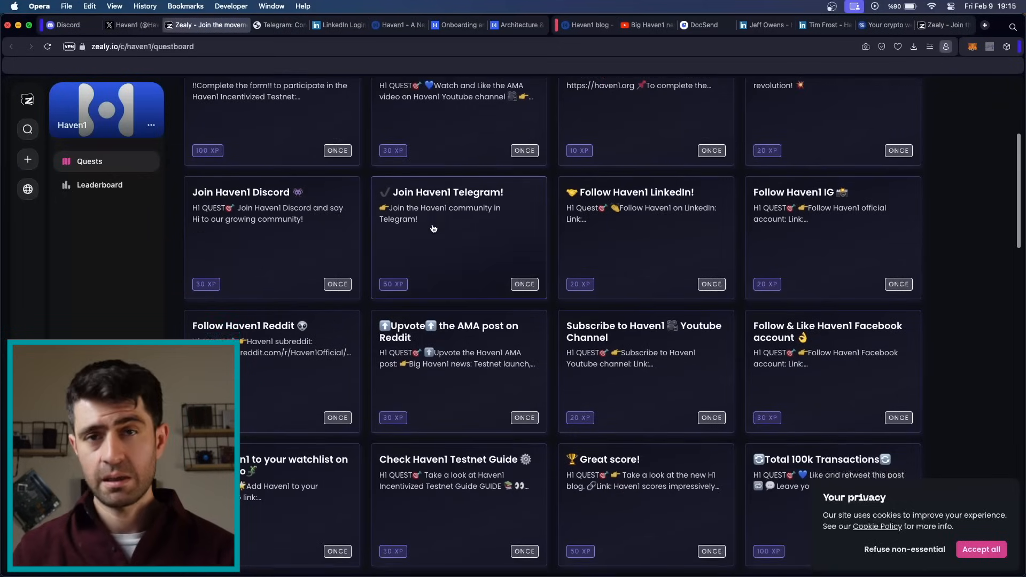
scroll(down, 3)
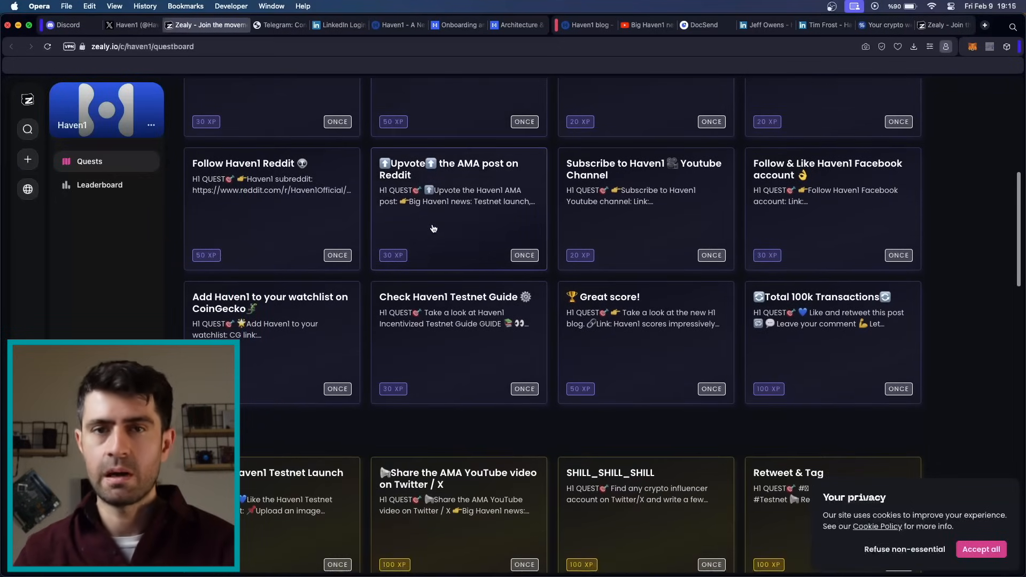
scroll(down, 3)
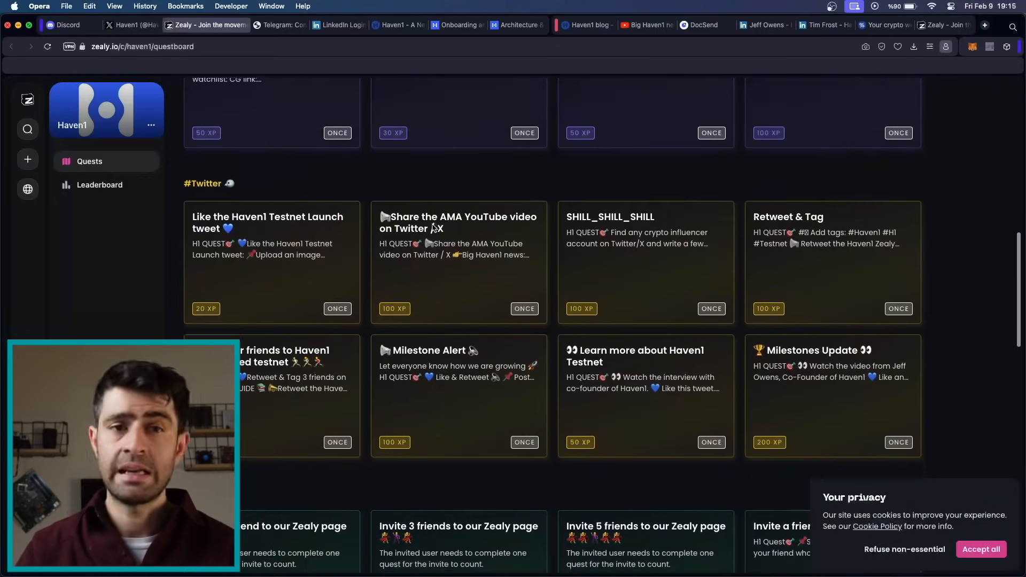
scroll(down, 3)
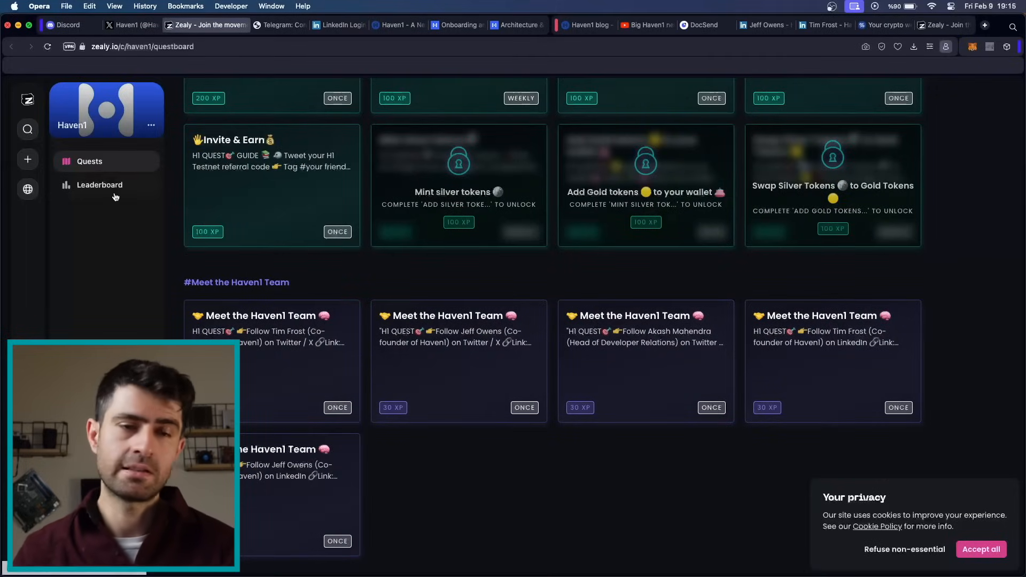
click(100, 185)
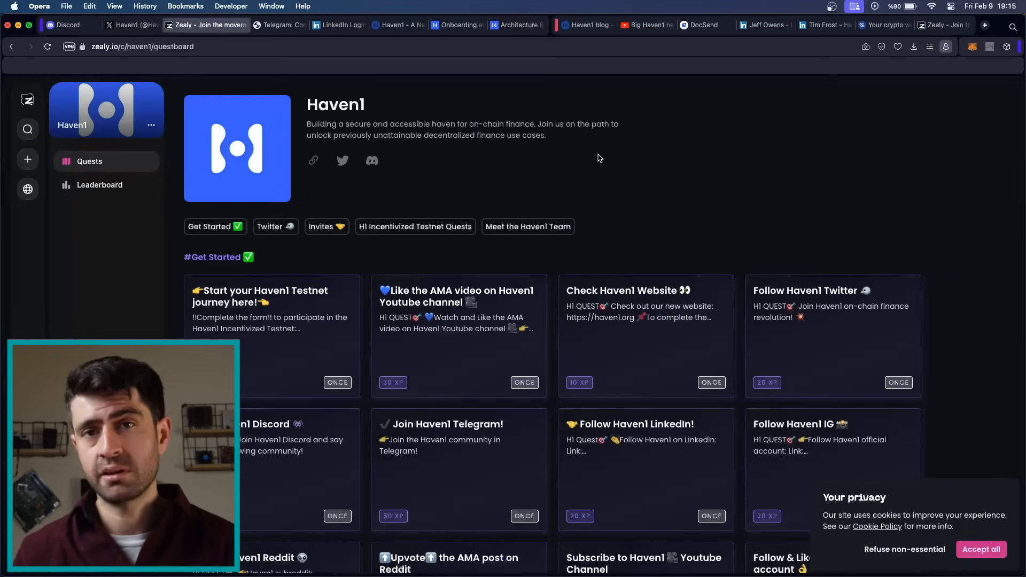
mouse_move(739, 62)
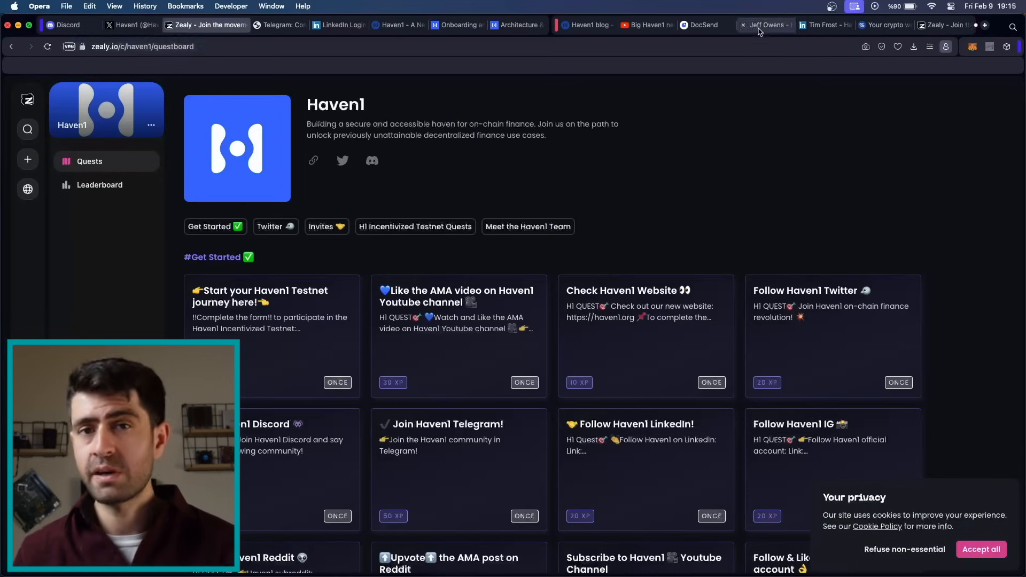
click(770, 25)
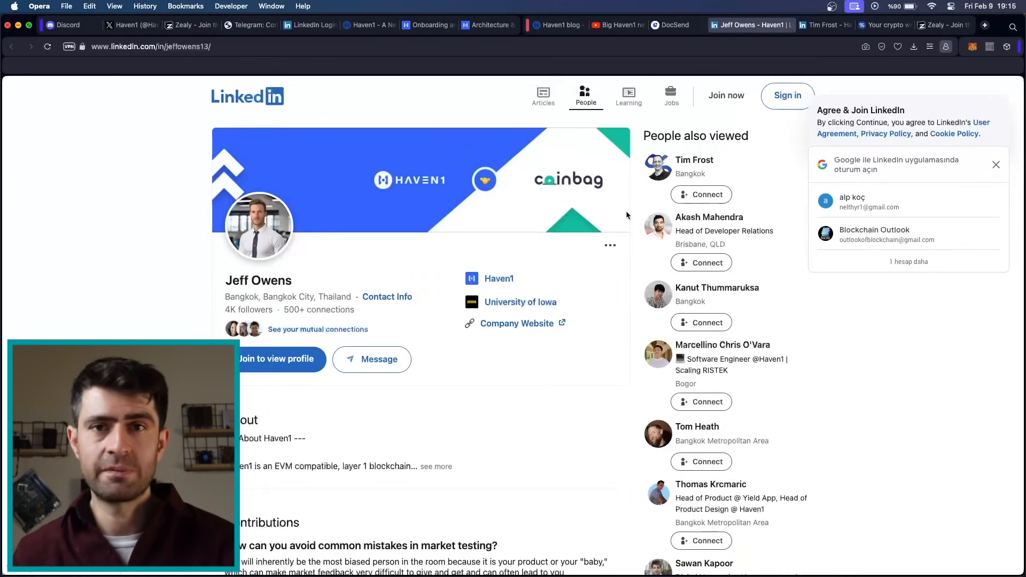
Step: View the second co-founder's LinkedIn profile, glance at the Haven1 news video, then show the Yield App site
click(996, 164)
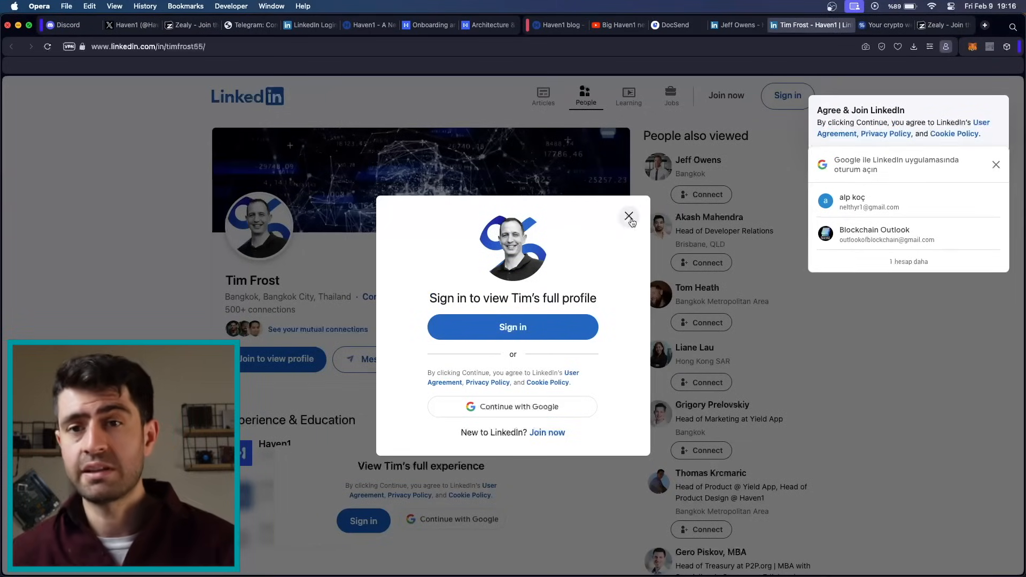
click(628, 216)
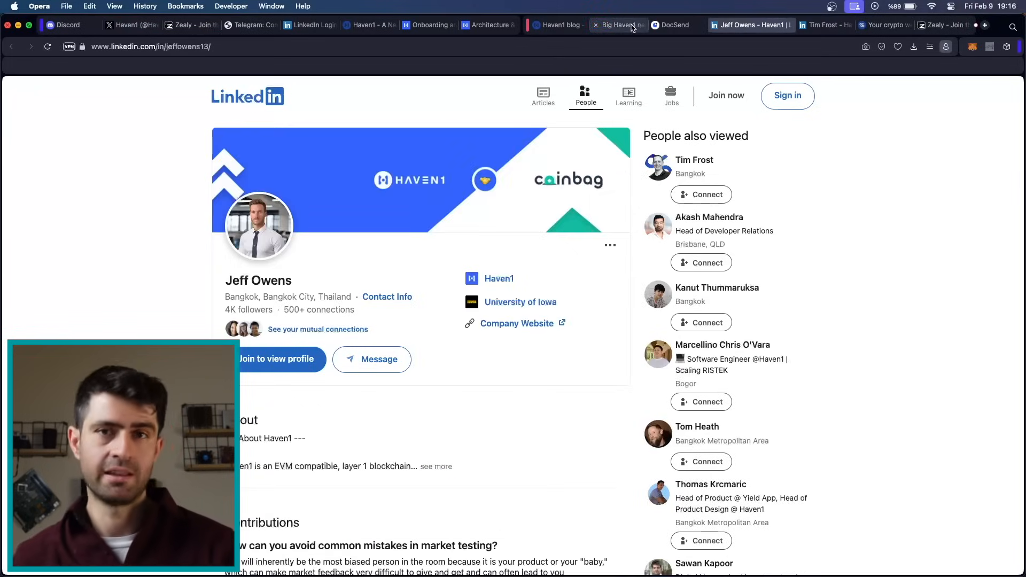
click(632, 25)
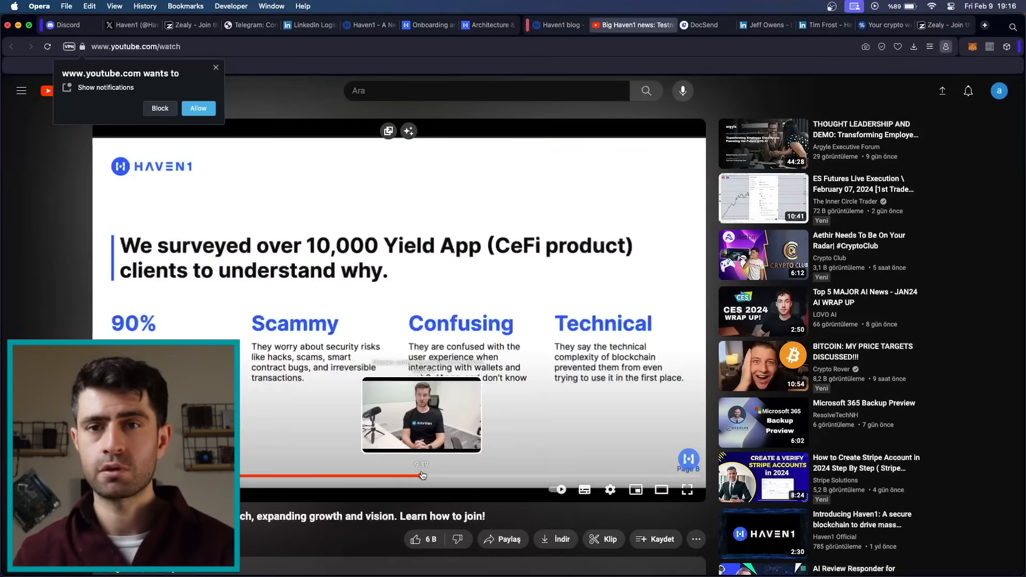
click(883, 25)
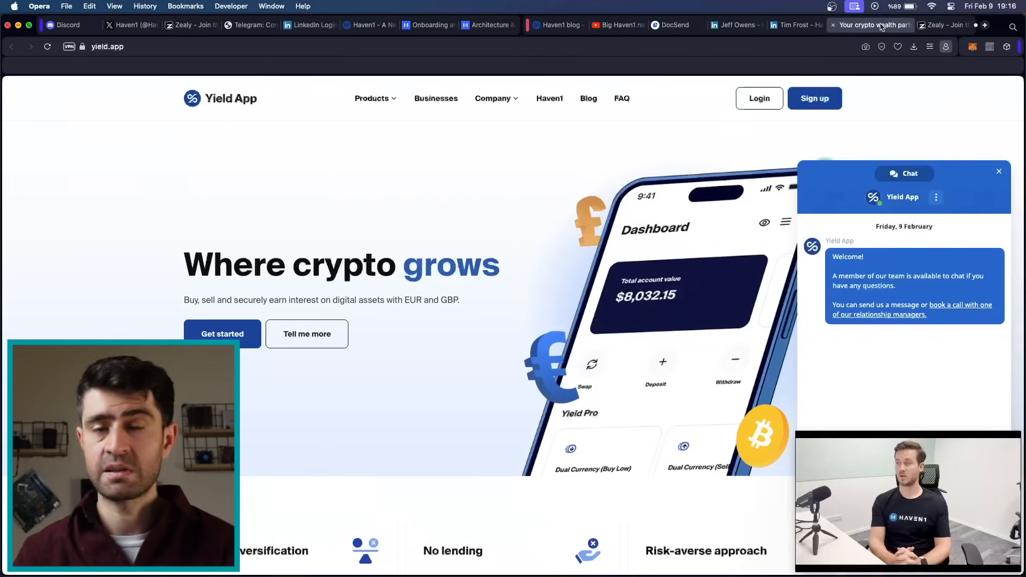
Step: Close the welcome chat and scroll the Yield App homepage down to its Discover Haven1 section
click(999, 171)
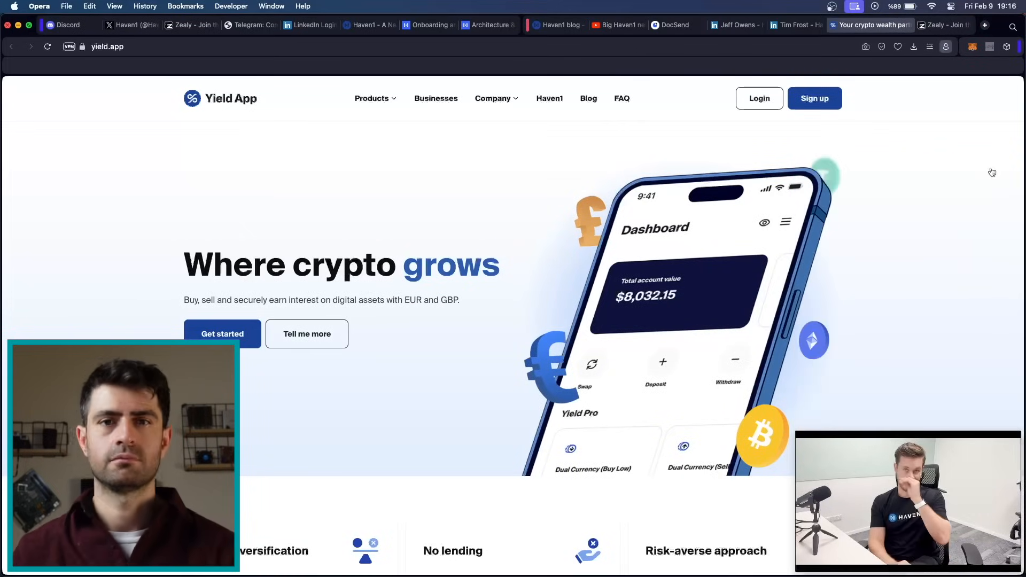
mouse_move(885, 270)
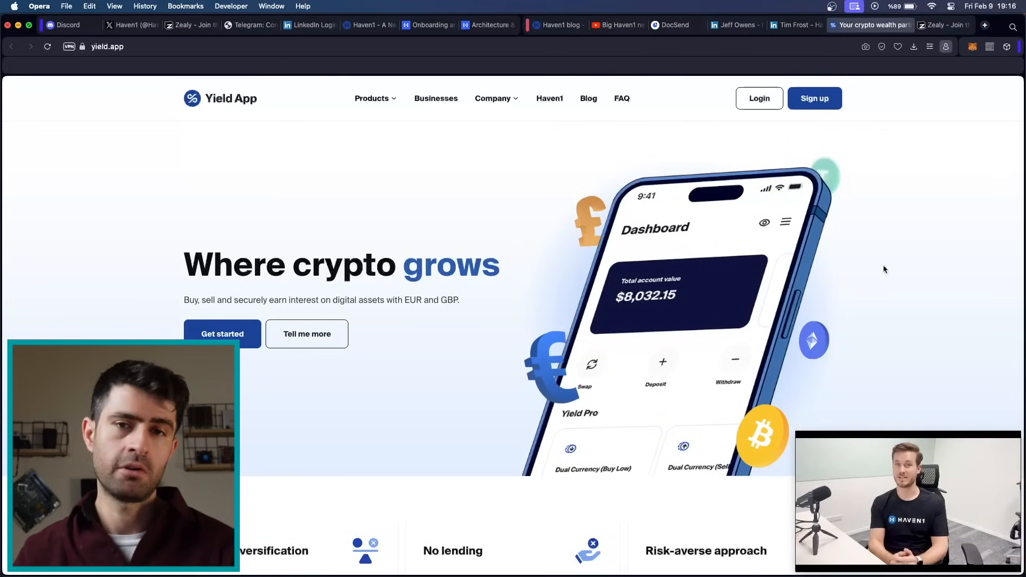
scroll(down, 3)
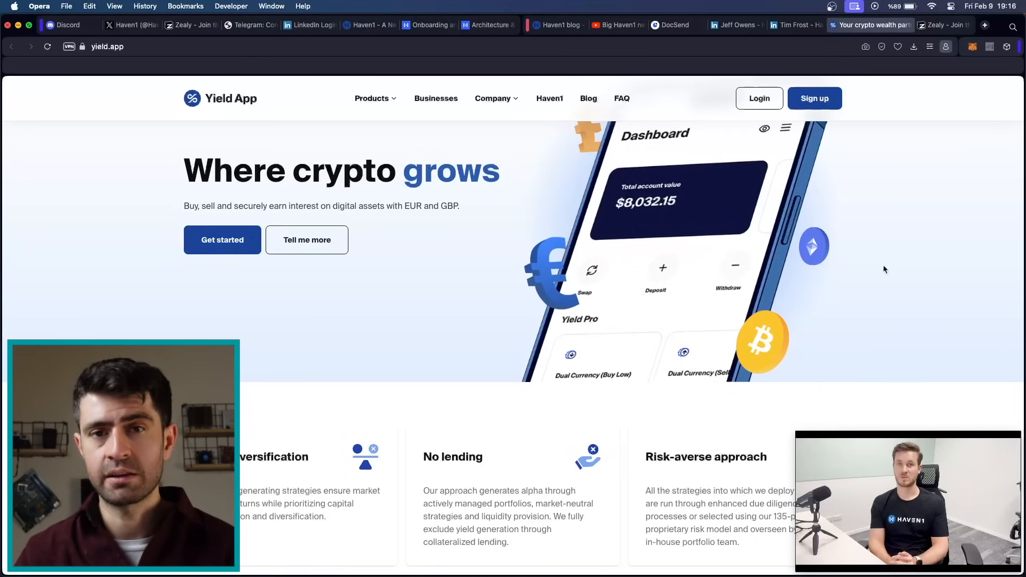
scroll(down, 3)
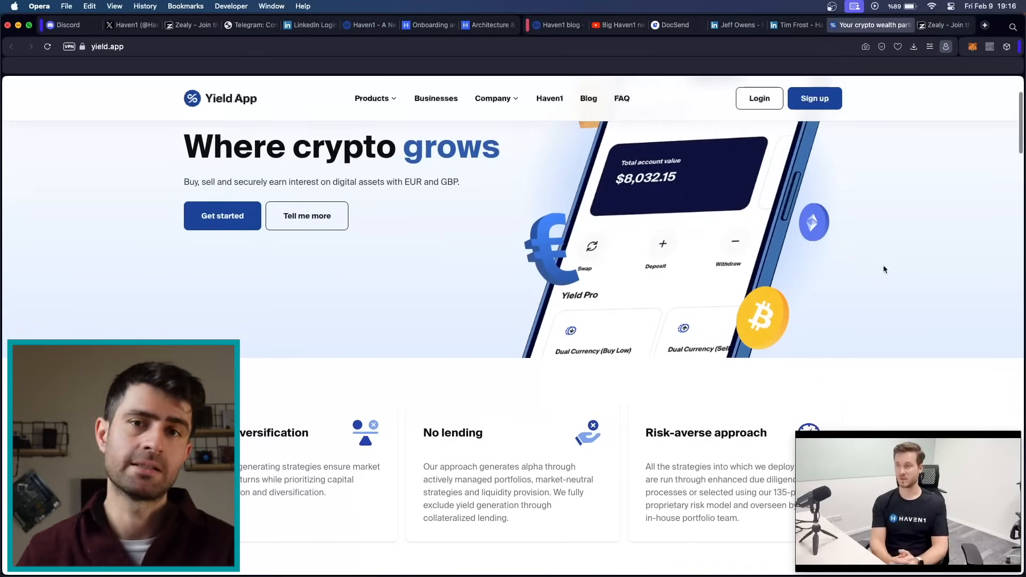
scroll(down, 3)
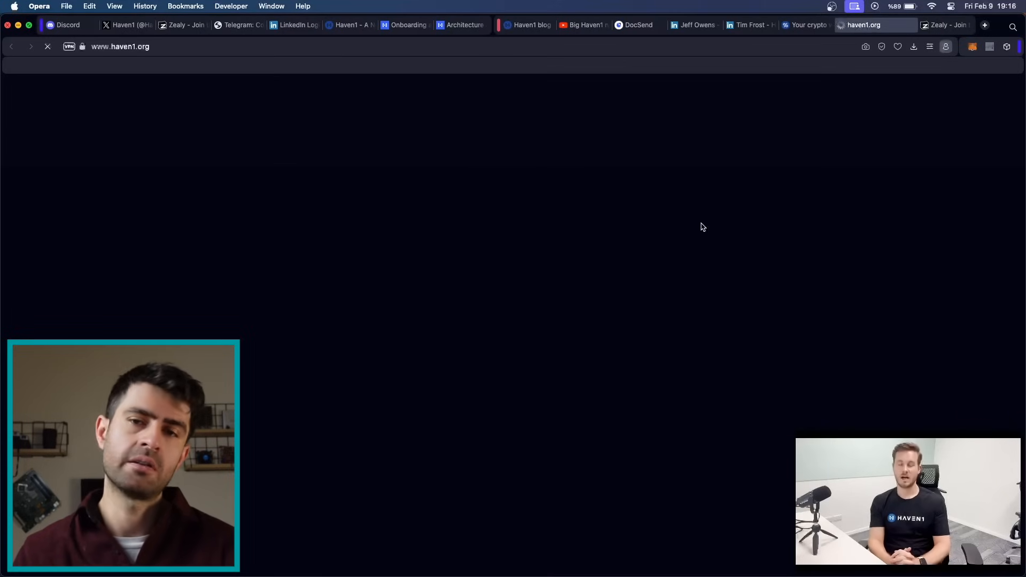
Step: Return to the Yield App page briefly, then bring the Haven1 news video back up
click(815, 24)
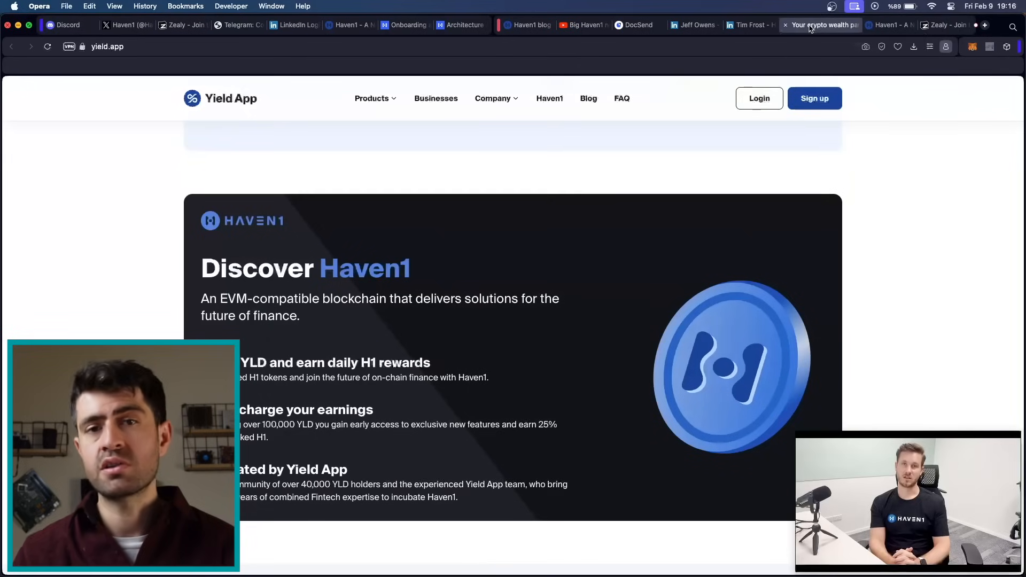
scroll(down, 3)
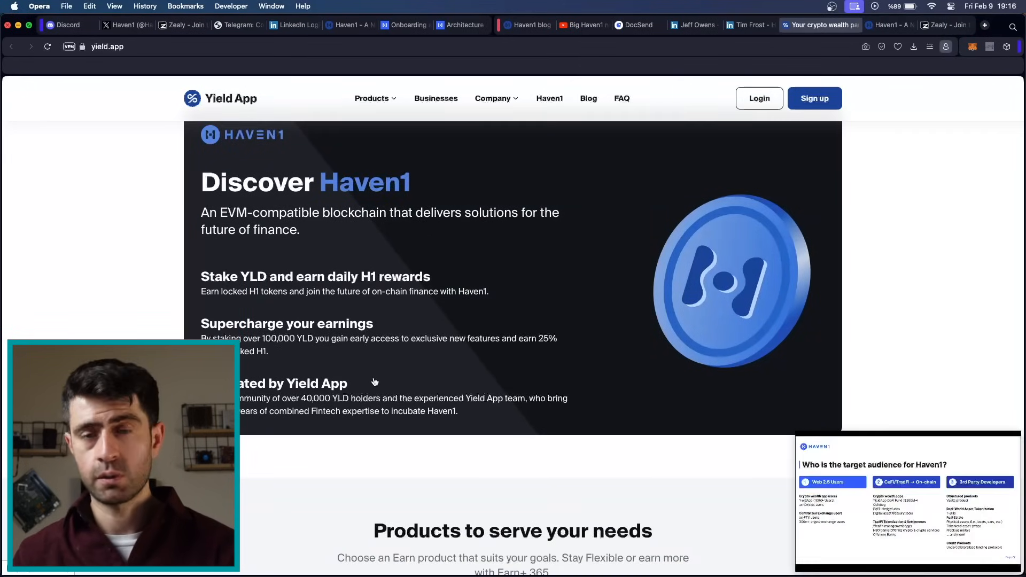
mouse_move(481, 315)
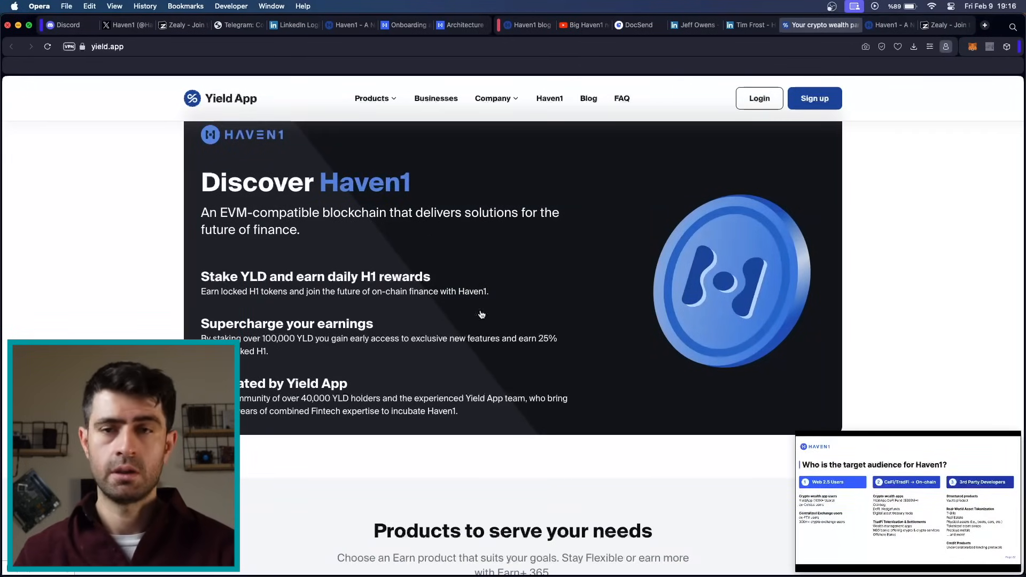
click(591, 25)
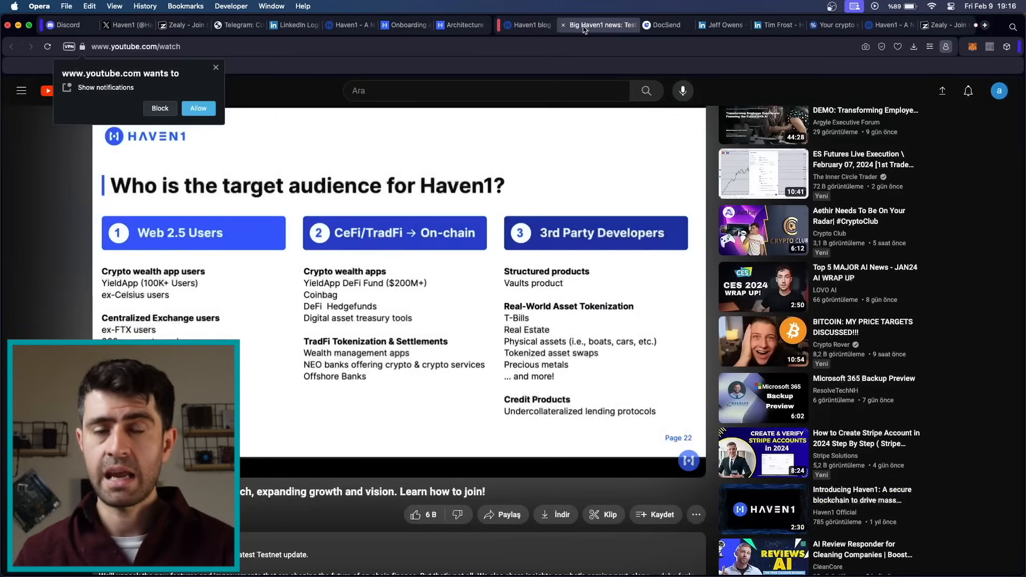
mouse_move(526, 451)
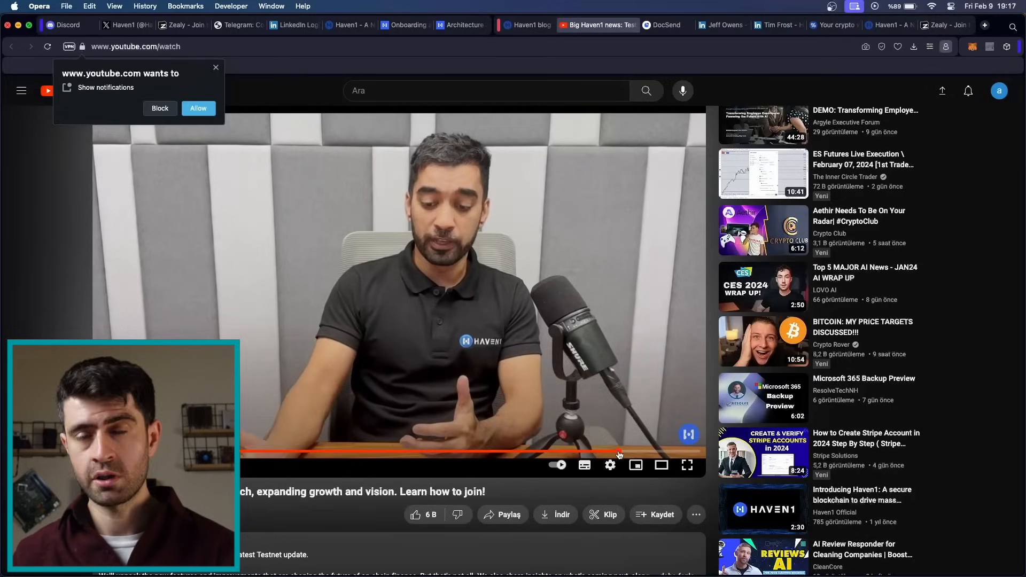
Step: Let the Haven1 news video play briefly, then show the Haven1 website homepage
click(885, 24)
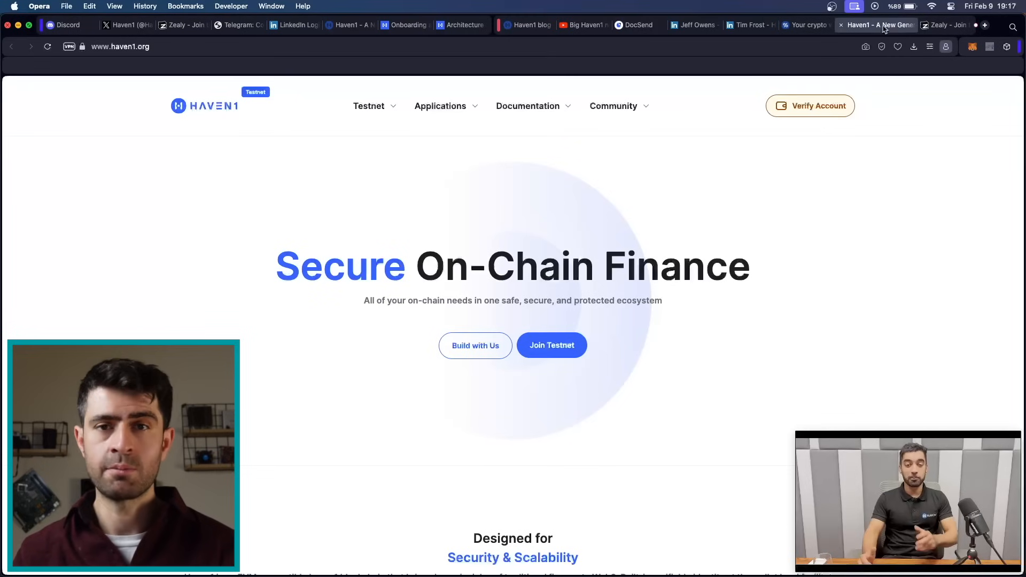
Step: Close the floating video player on the Yield App page and show the Haven1 Discord invite page
click(811, 25)
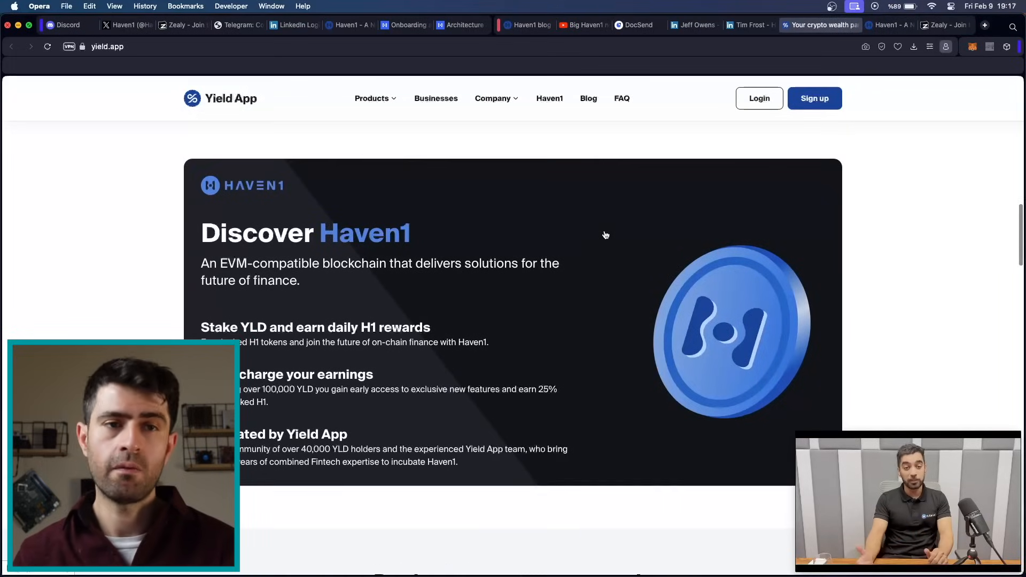
mouse_move(265, 271)
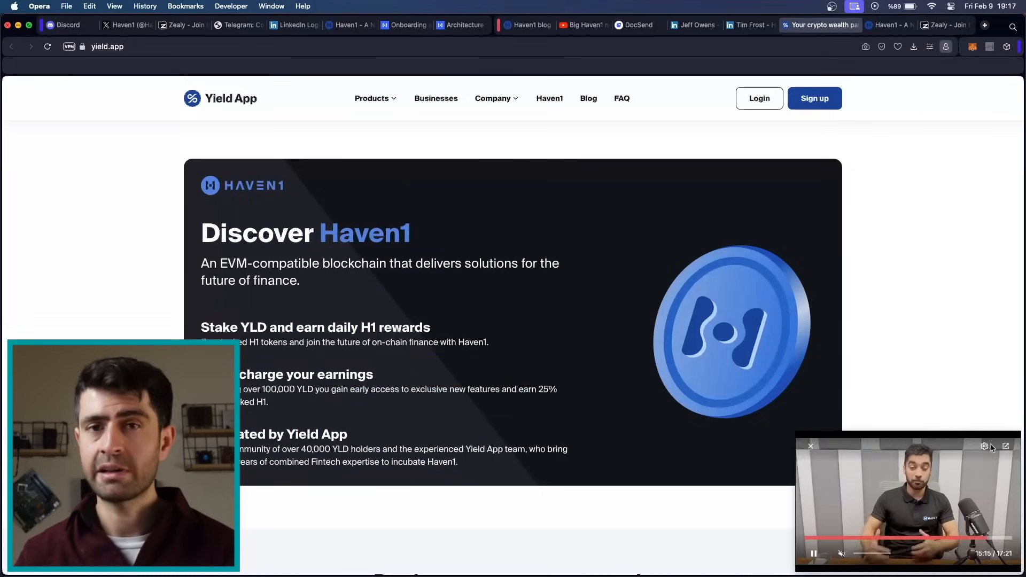
click(810, 446)
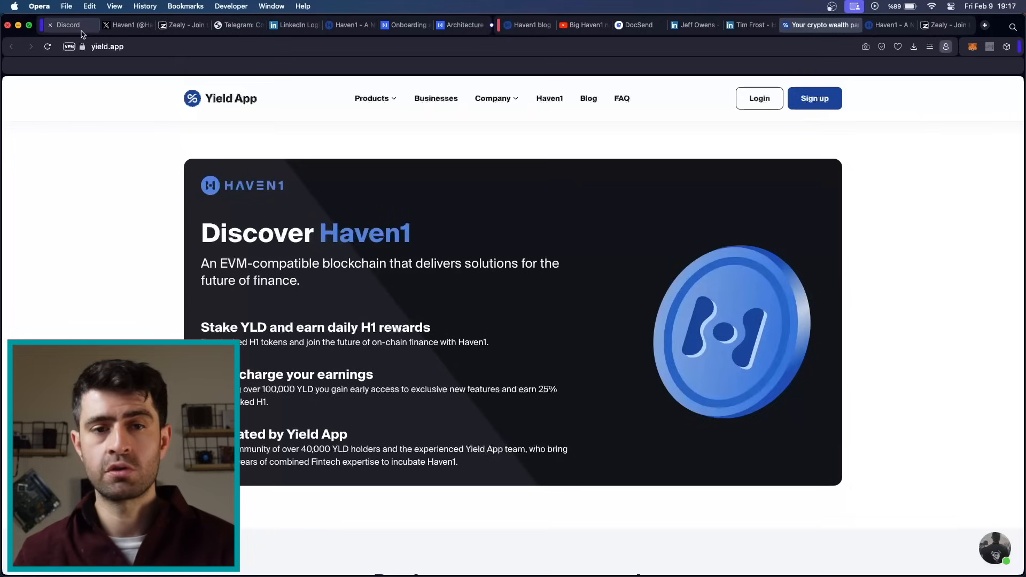
click(67, 25)
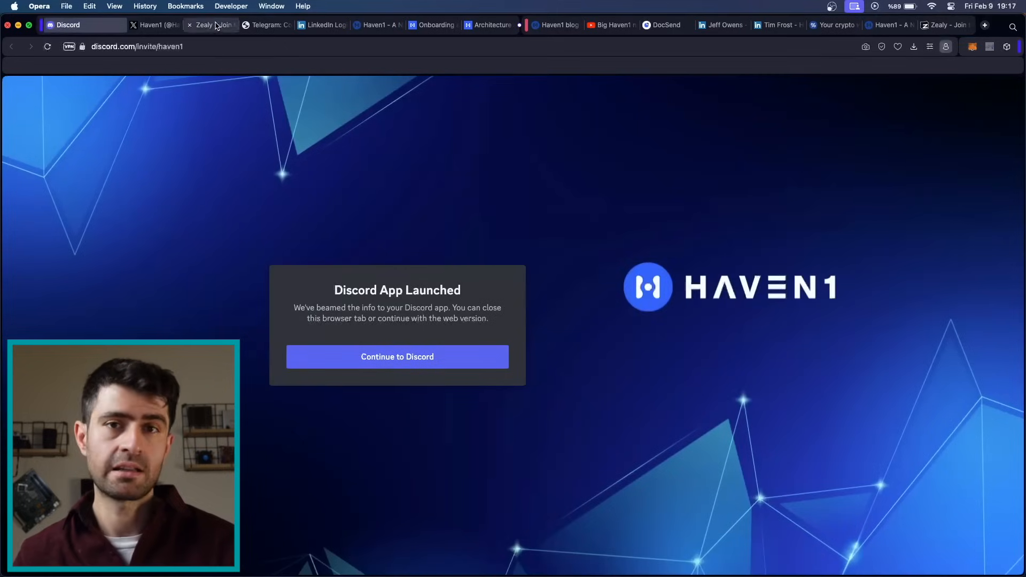